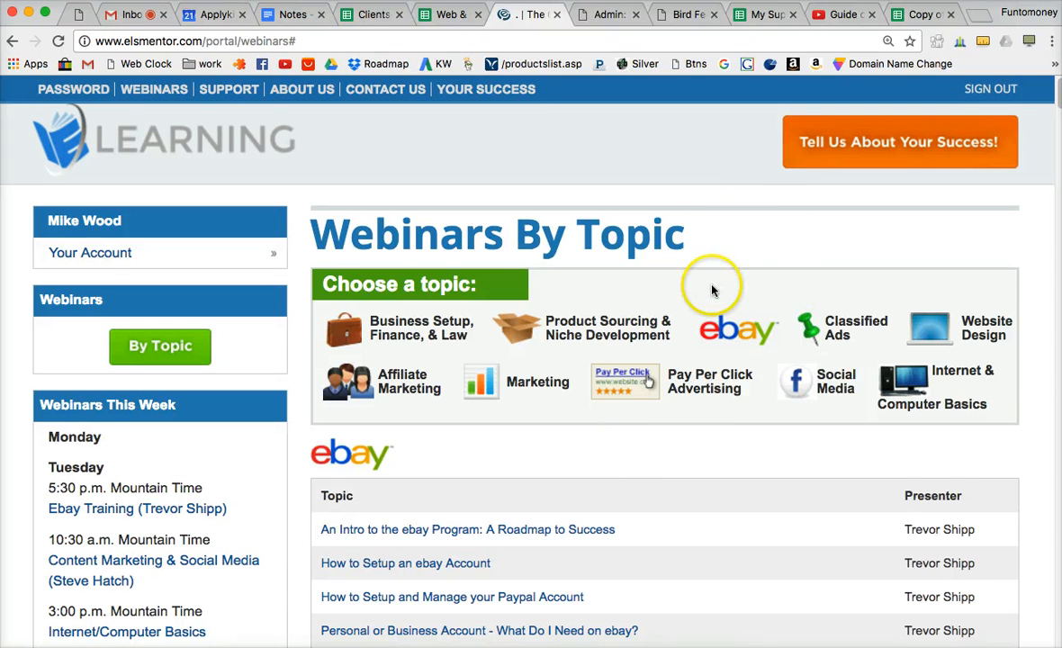
mouse_move(726, 235)
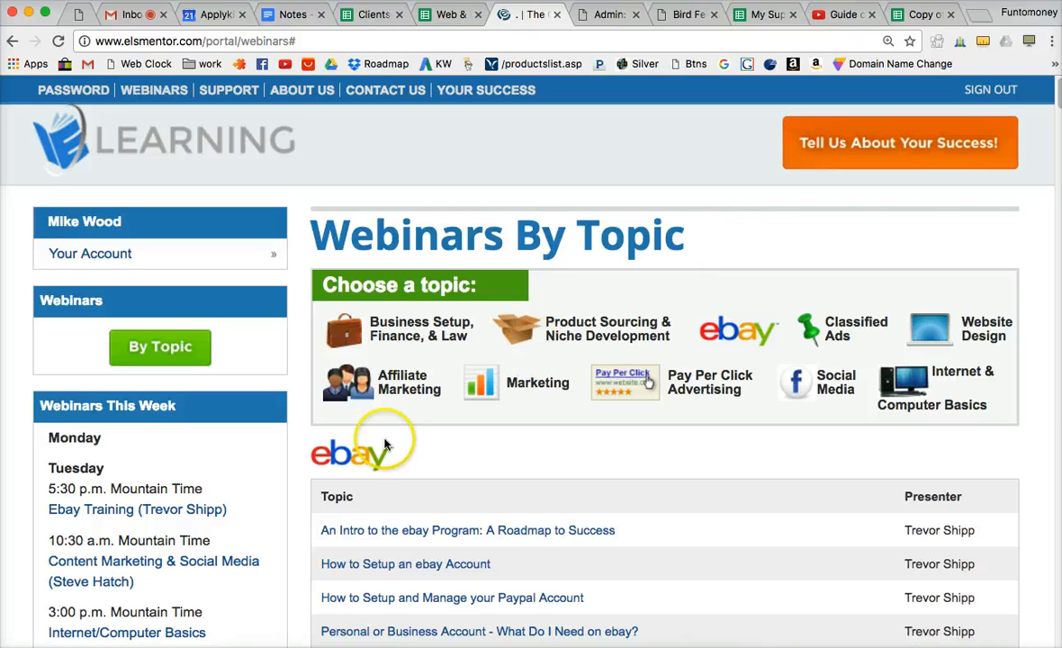
mouse_move(800, 505)
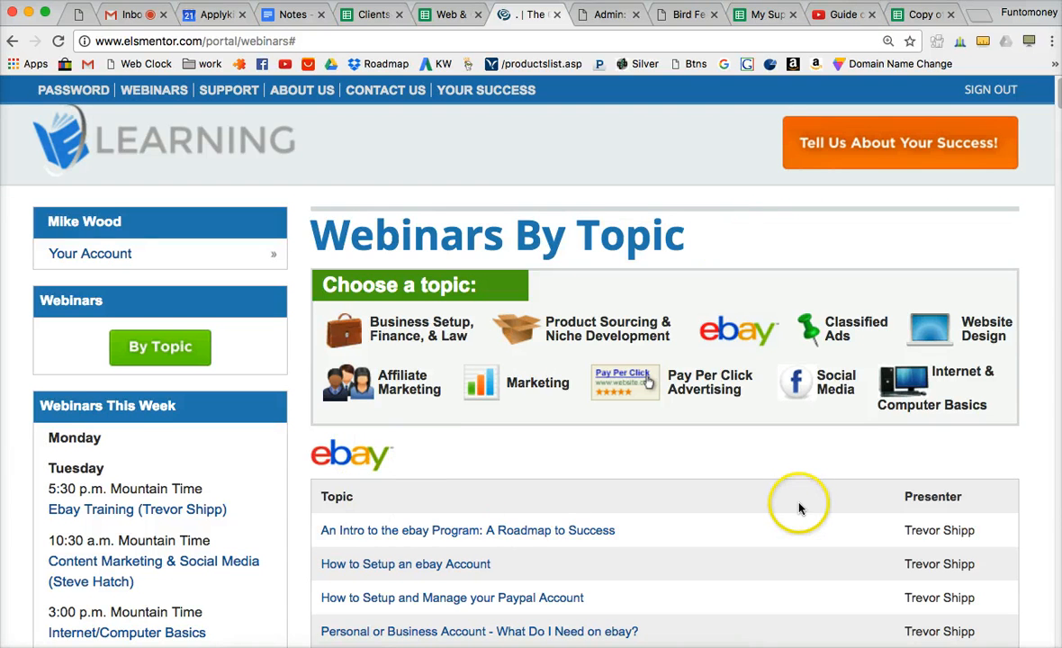
mouse_move(778, 508)
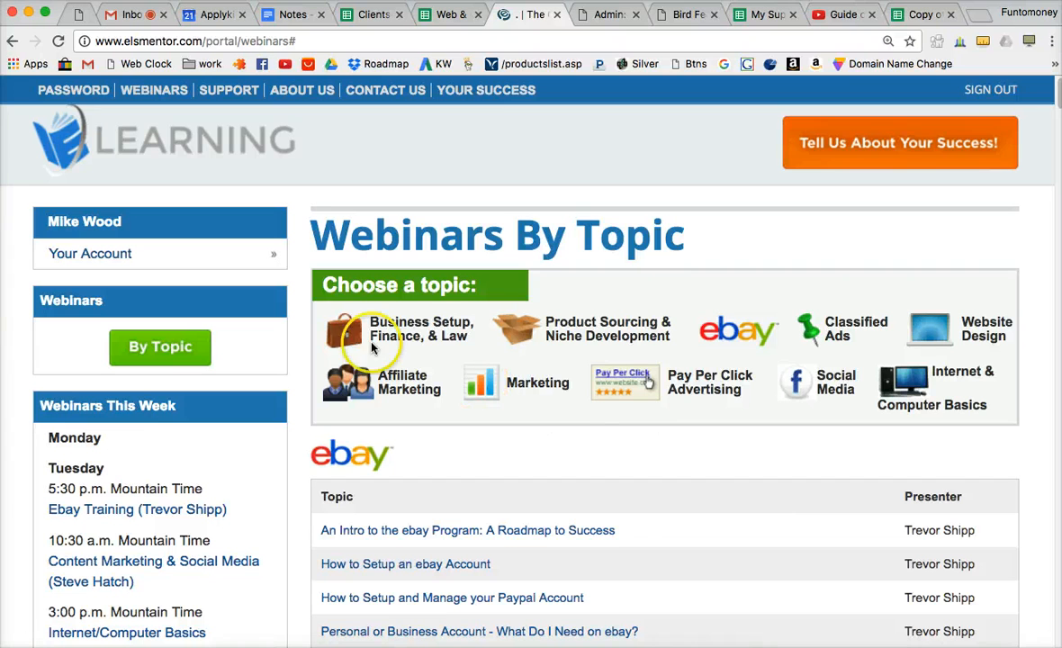
mouse_move(957, 389)
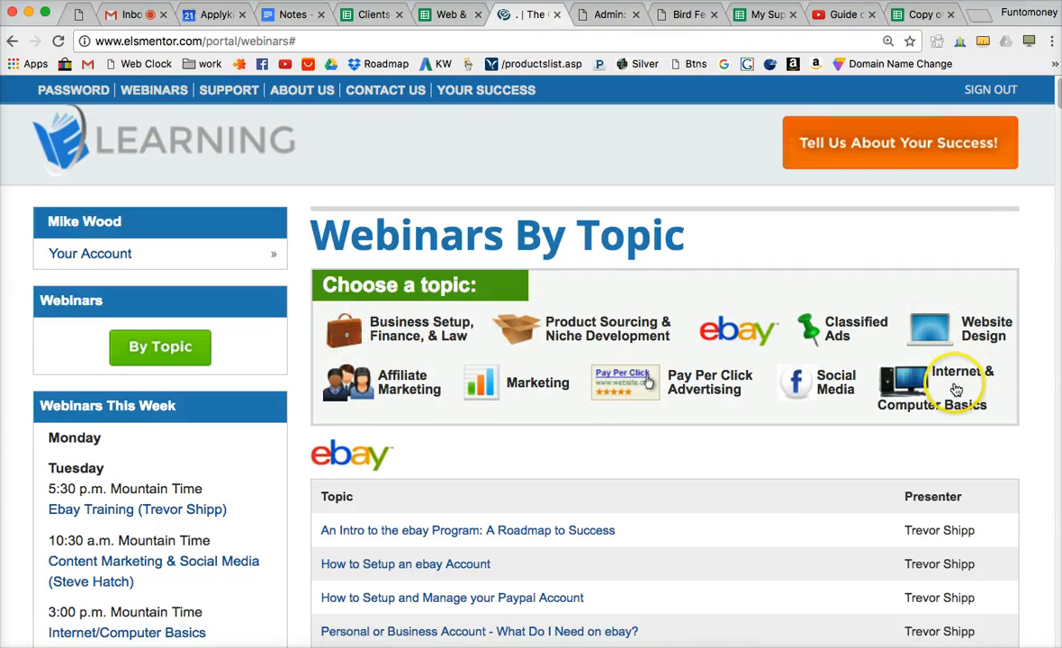
mouse_move(925, 387)
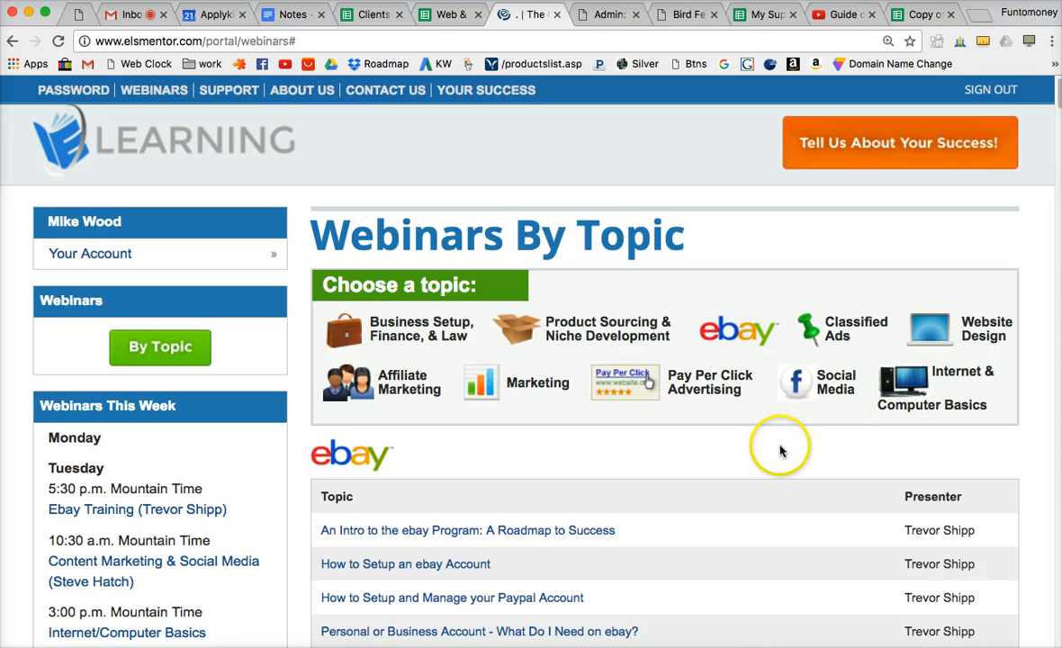
mouse_move(782, 437)
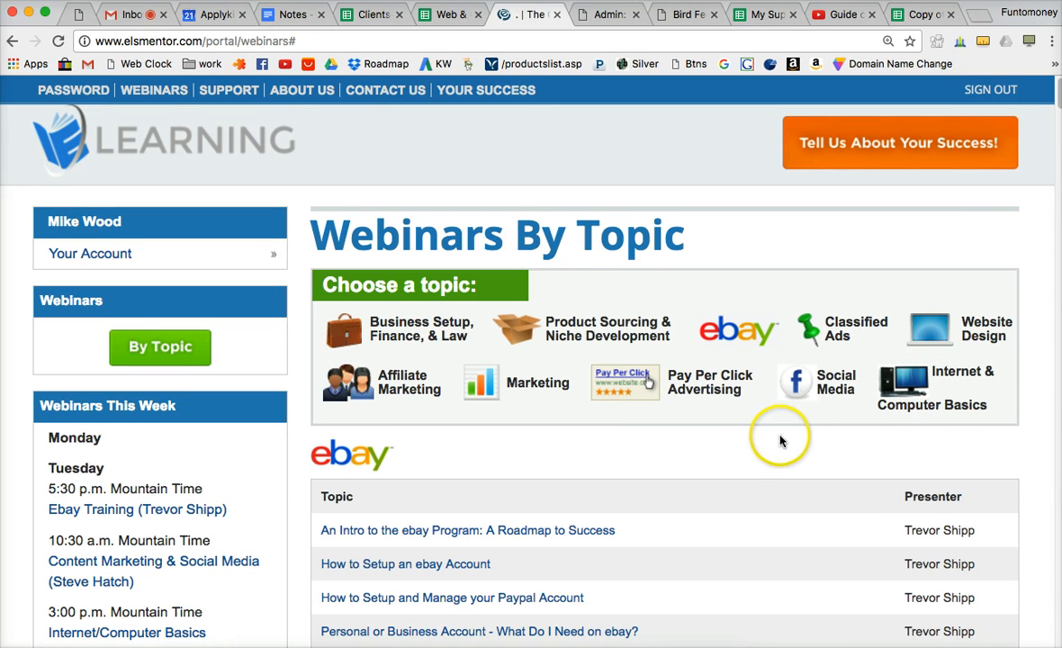
mouse_move(761, 444)
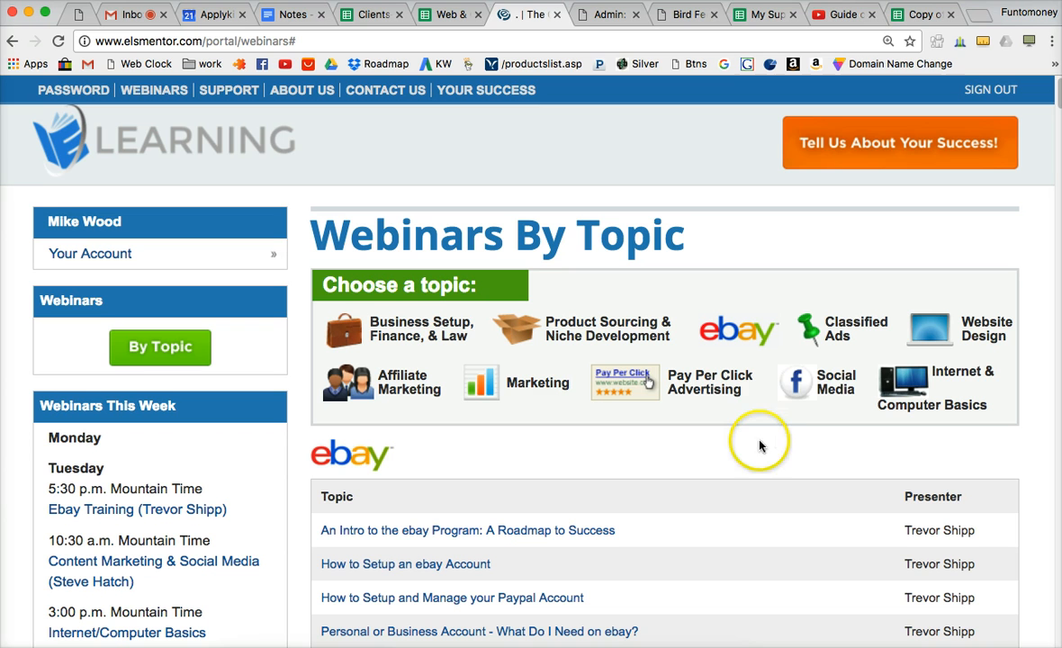
mouse_move(754, 449)
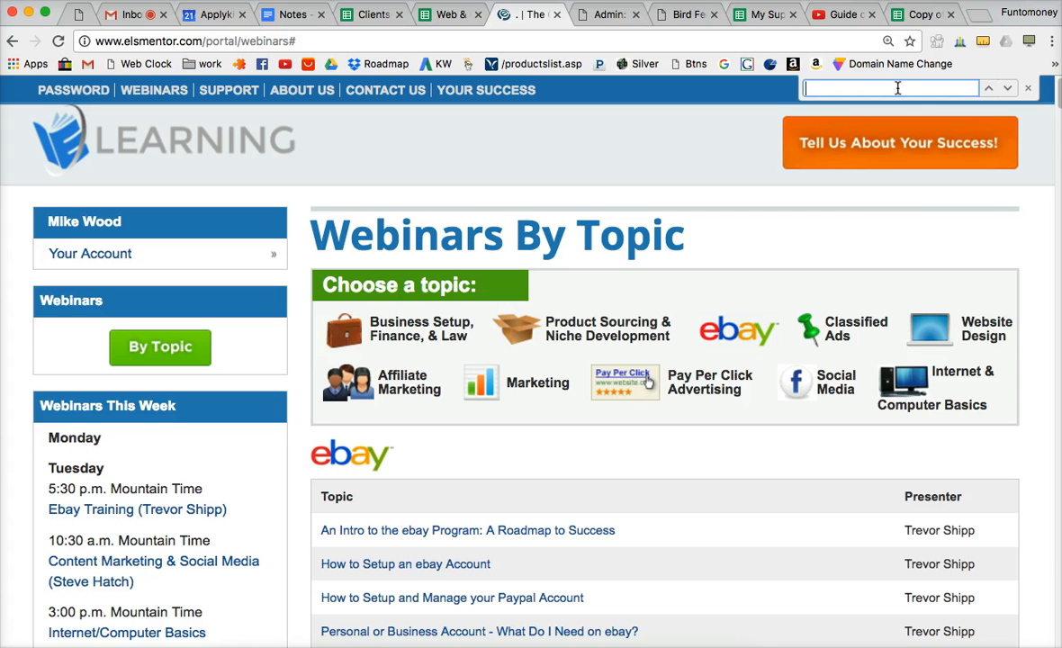
Search the webinar page for 'title' and step through its five matches
type("title")
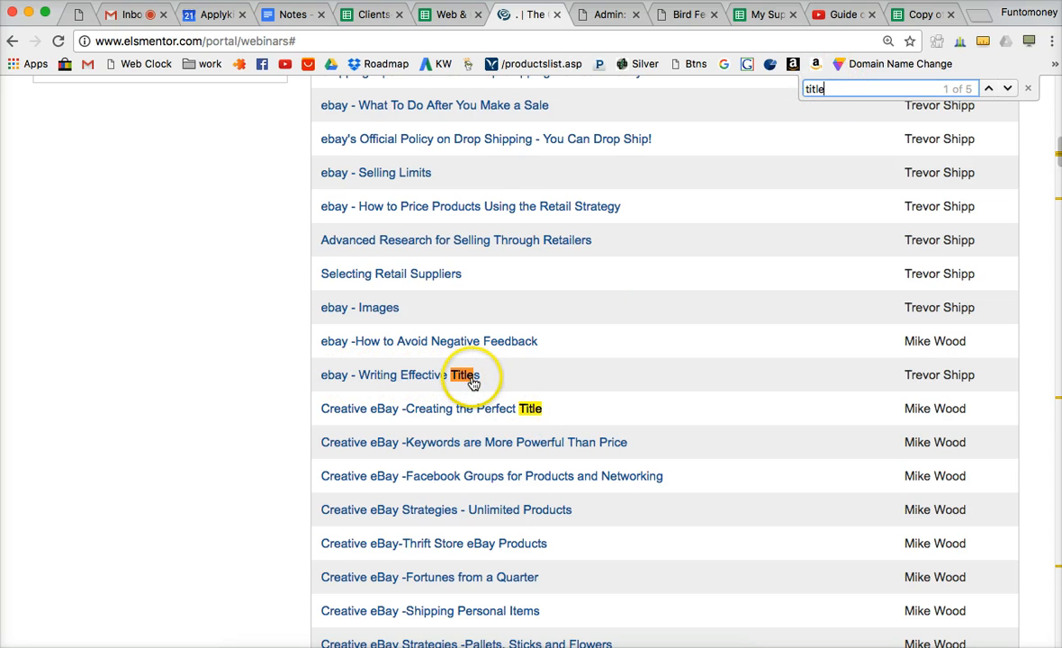
mouse_move(363, 424)
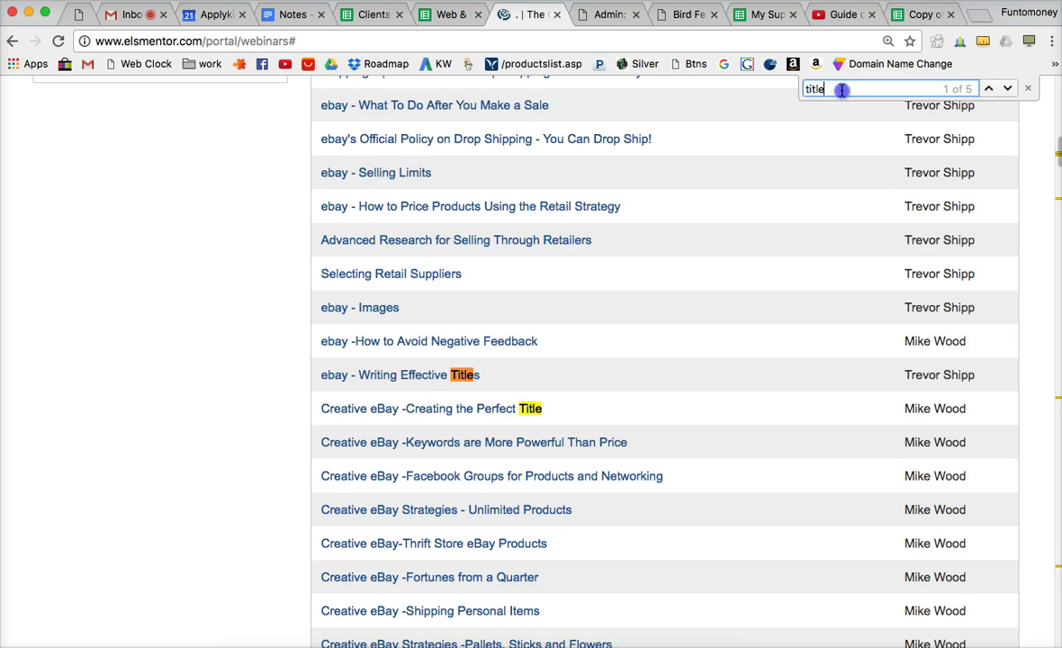
left_click(1023, 89)
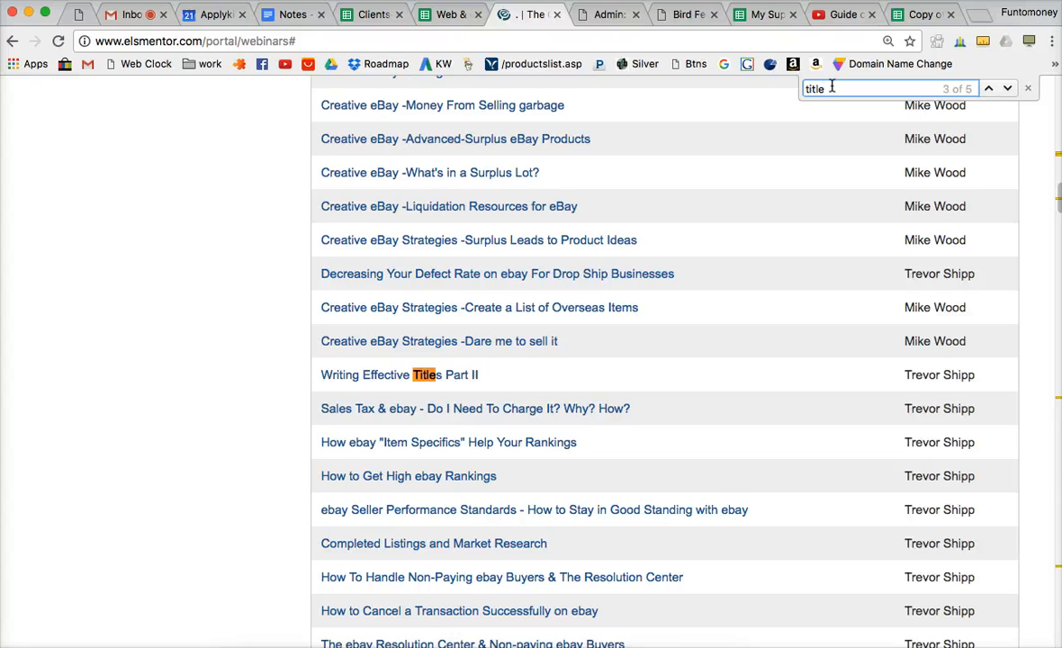
left_click(1022, 89)
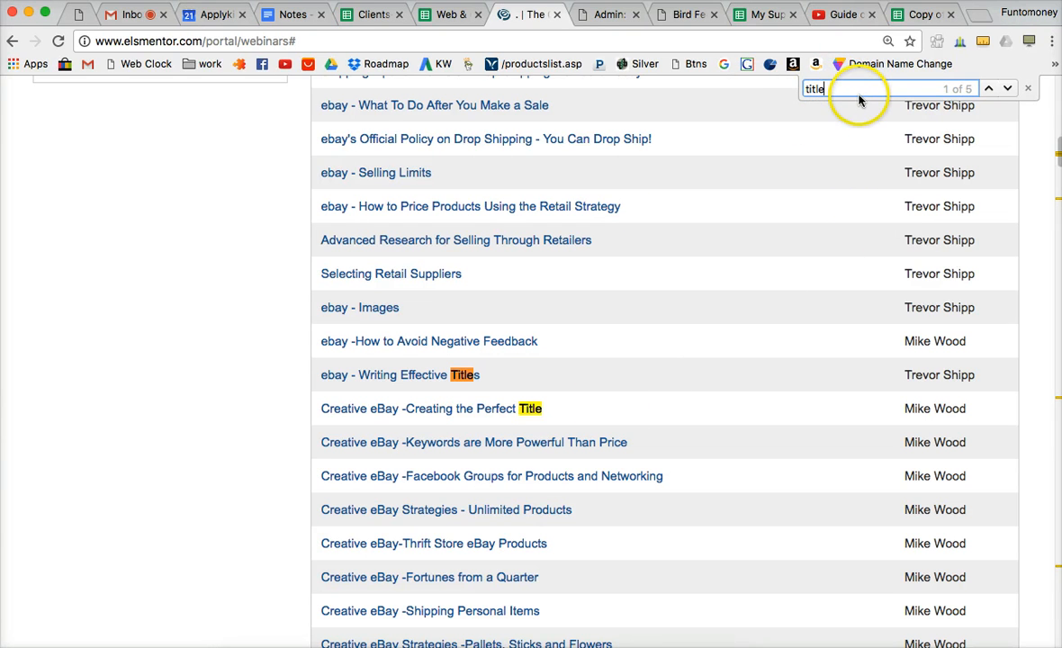
mouse_move(842, 88)
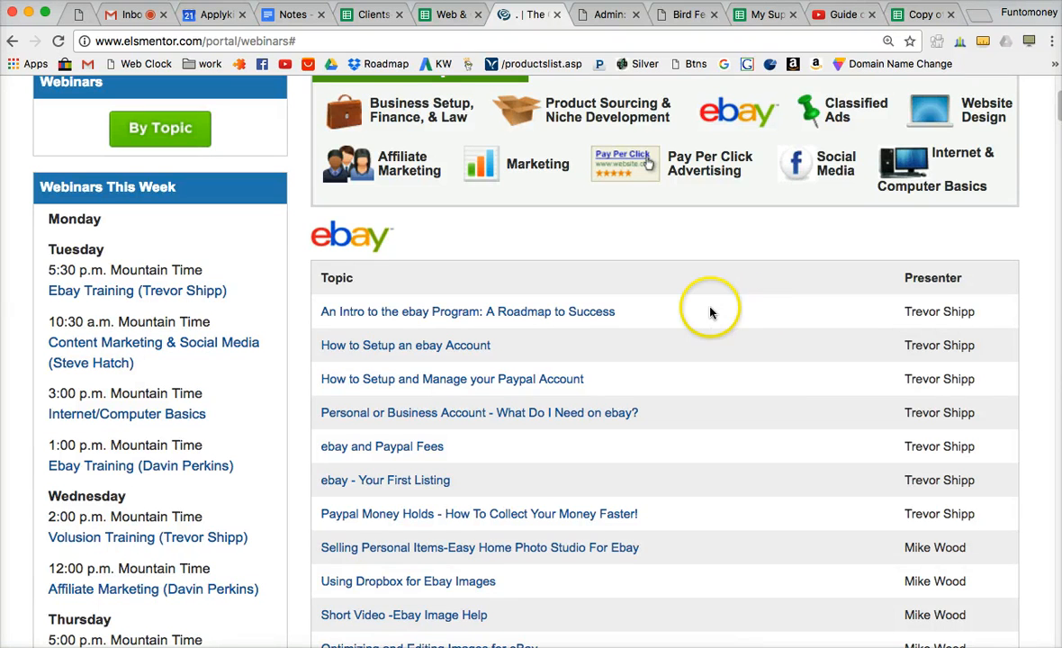
Scroll down to the Website Design webinars, starting with the Volusion Prerequisite sessions
scroll("down", 3)
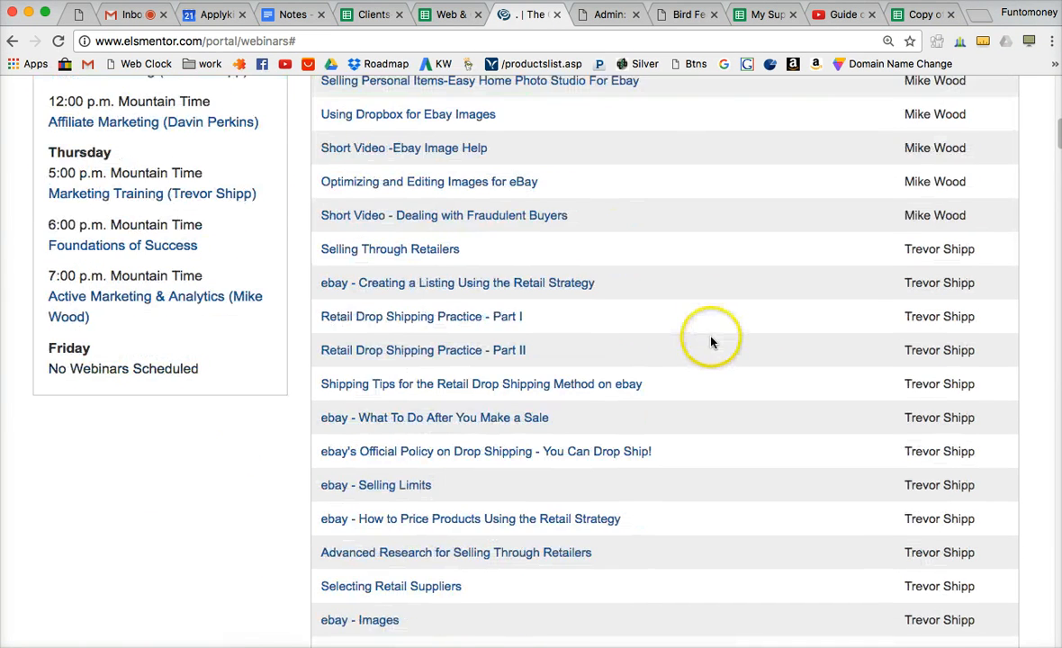
scroll("down", 3)
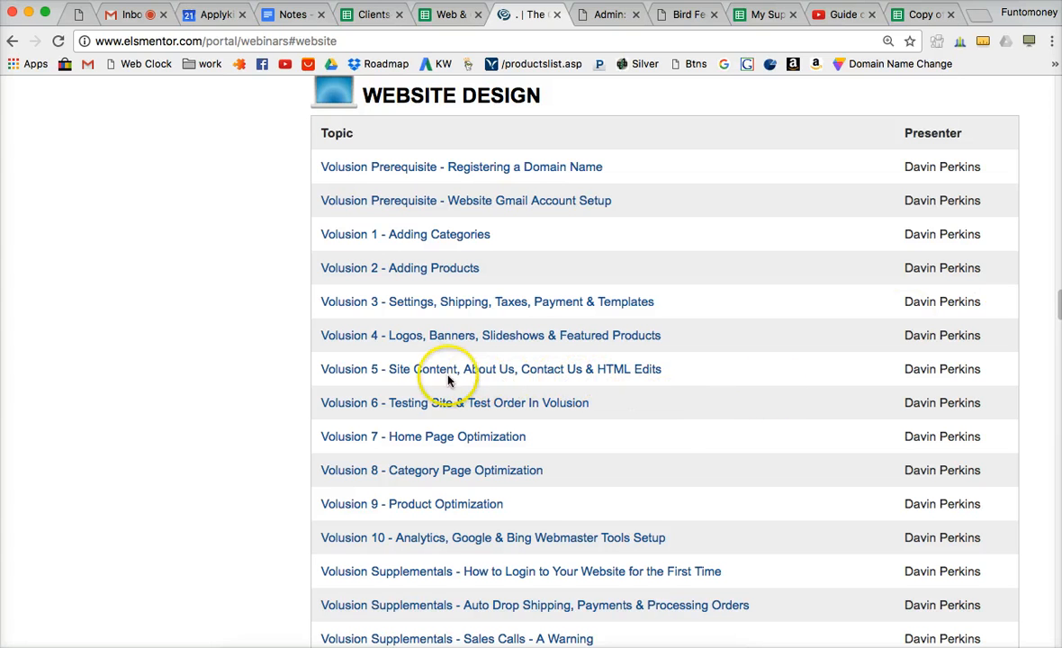
mouse_move(493, 374)
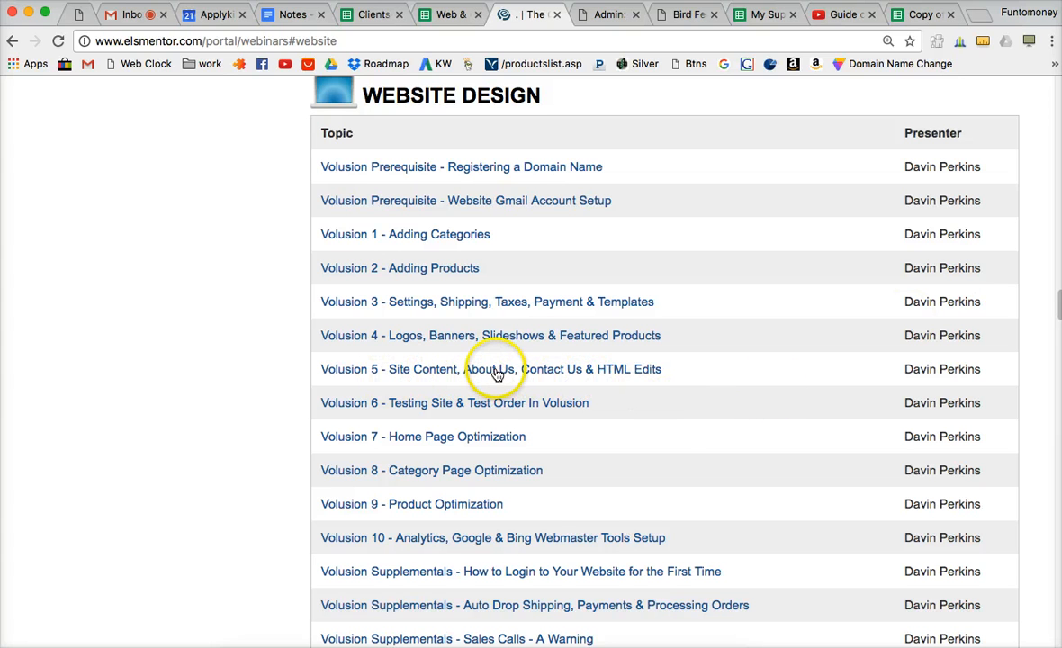
mouse_move(439, 376)
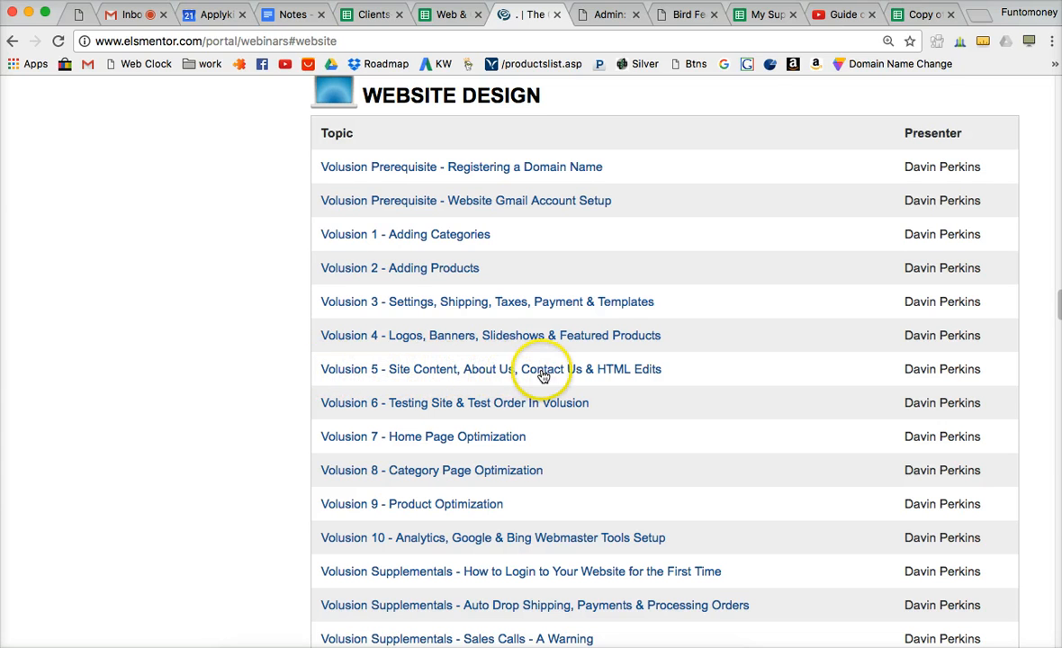
mouse_move(627, 377)
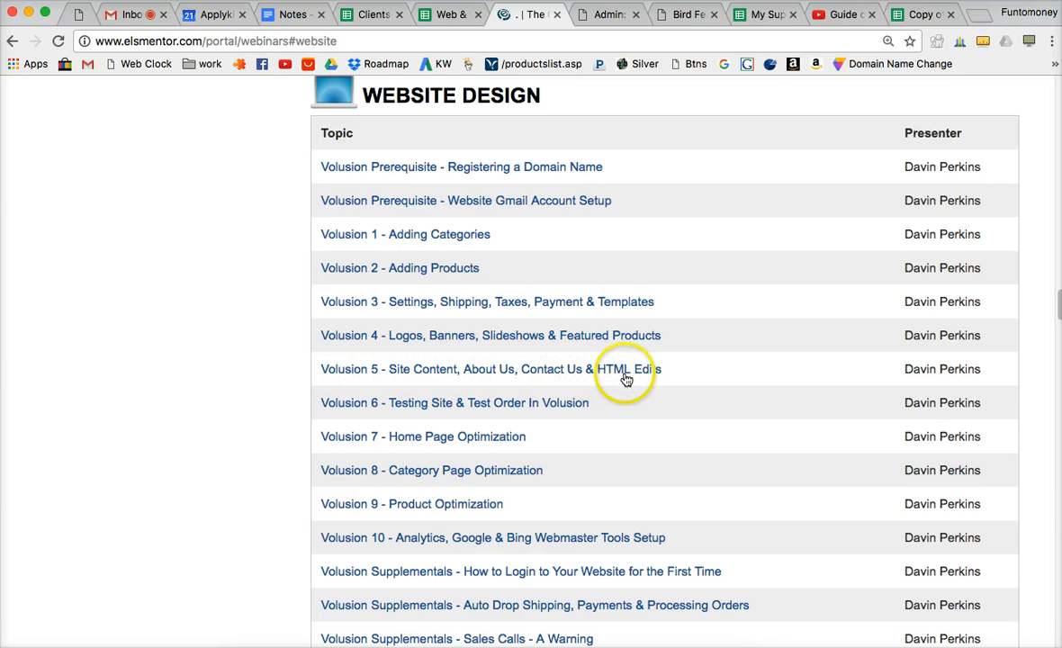
mouse_move(501, 372)
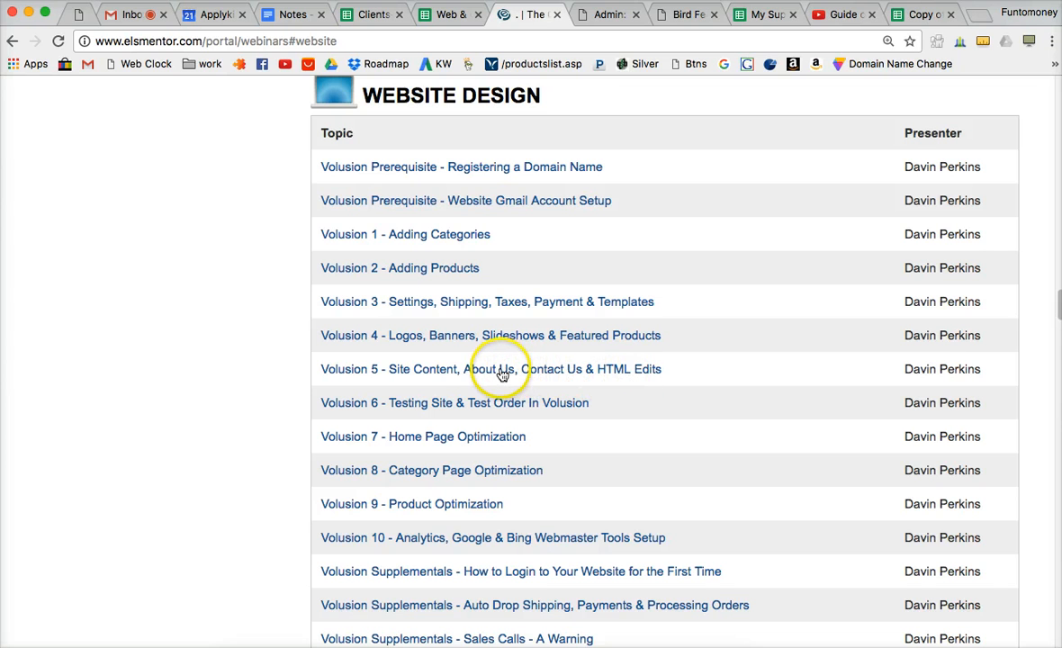
Open the Volusion 5 Site Content webinar and play its video to 1:37
left_click(490, 369)
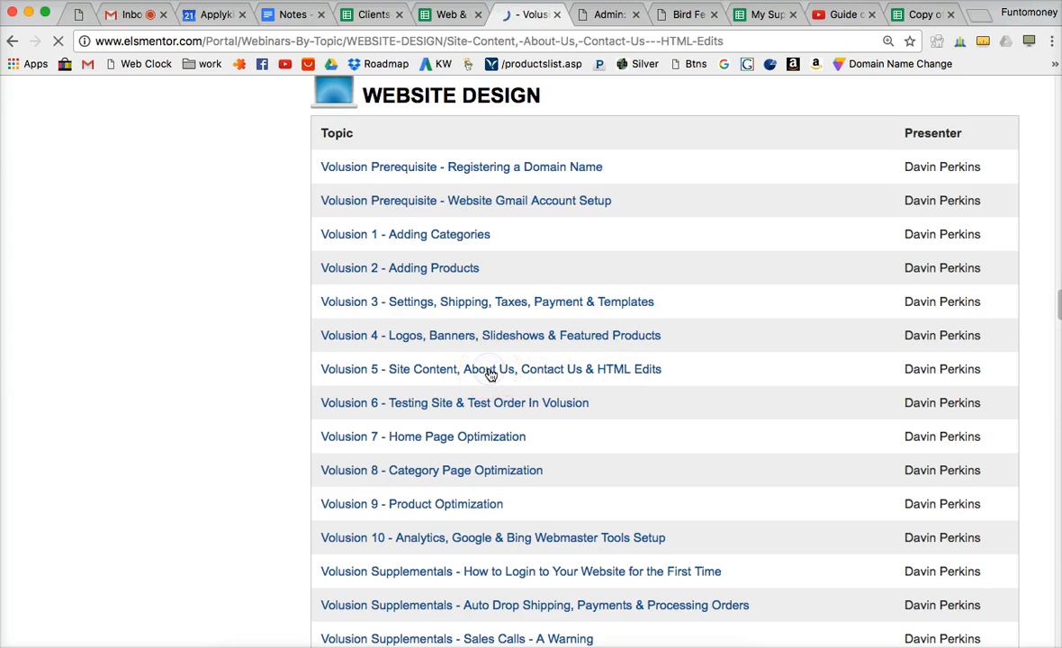
left_click(490, 369)
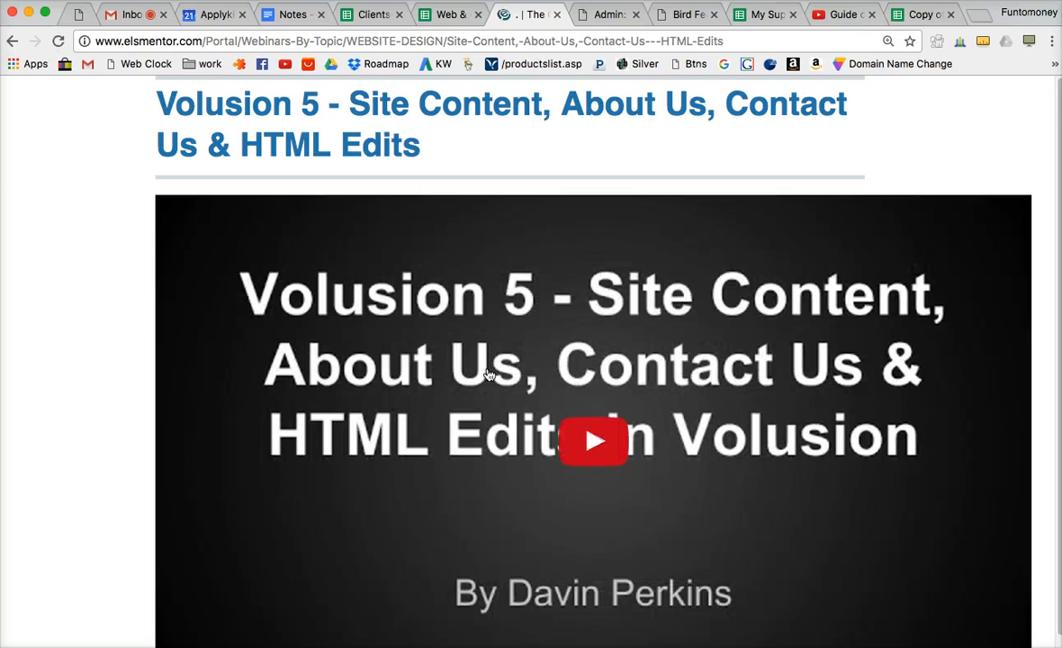
left_click(594, 442)
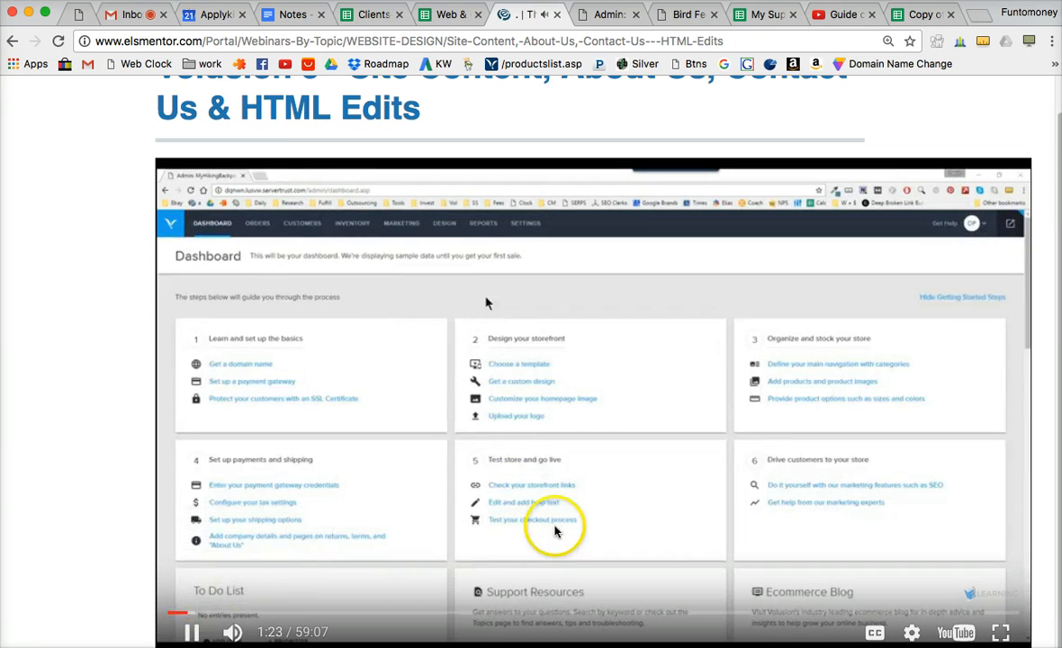
mouse_move(836, 288)
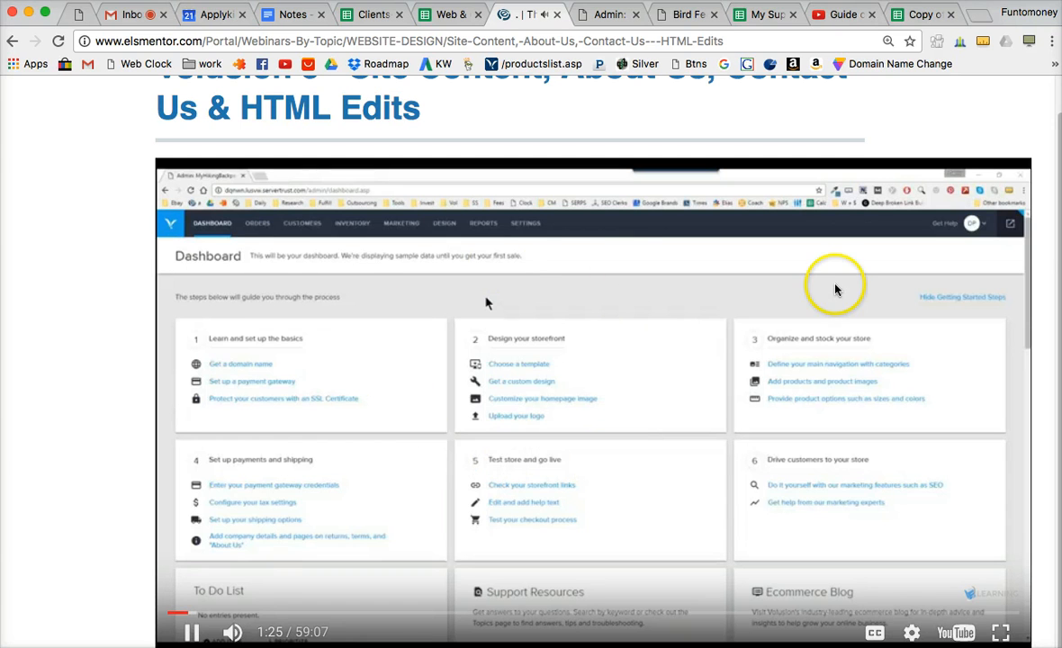
mouse_move(514, 344)
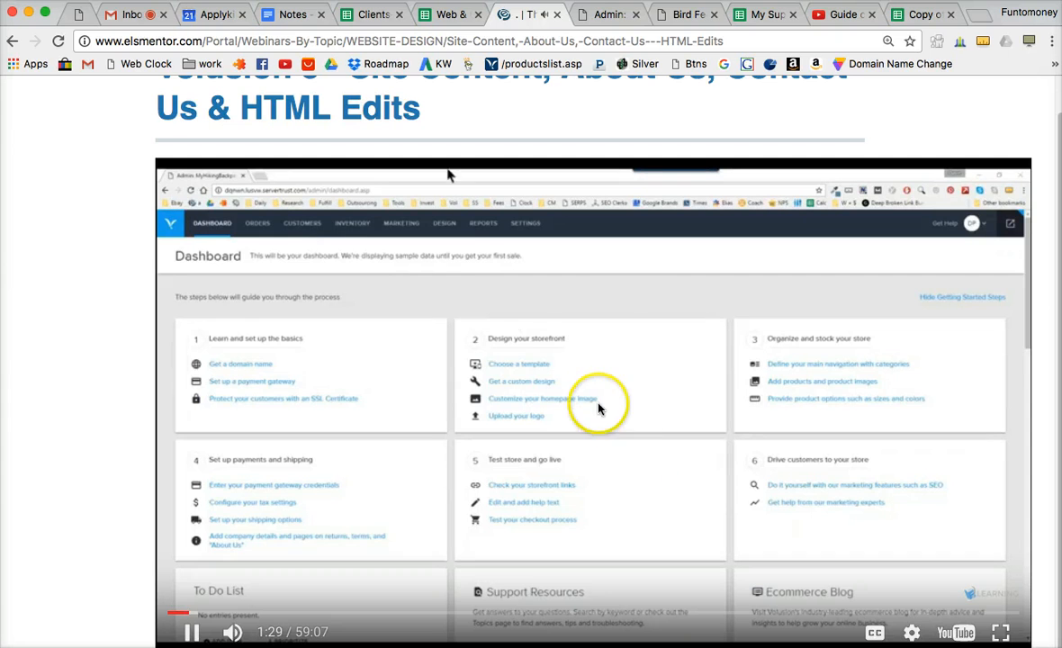
left_click(442, 224)
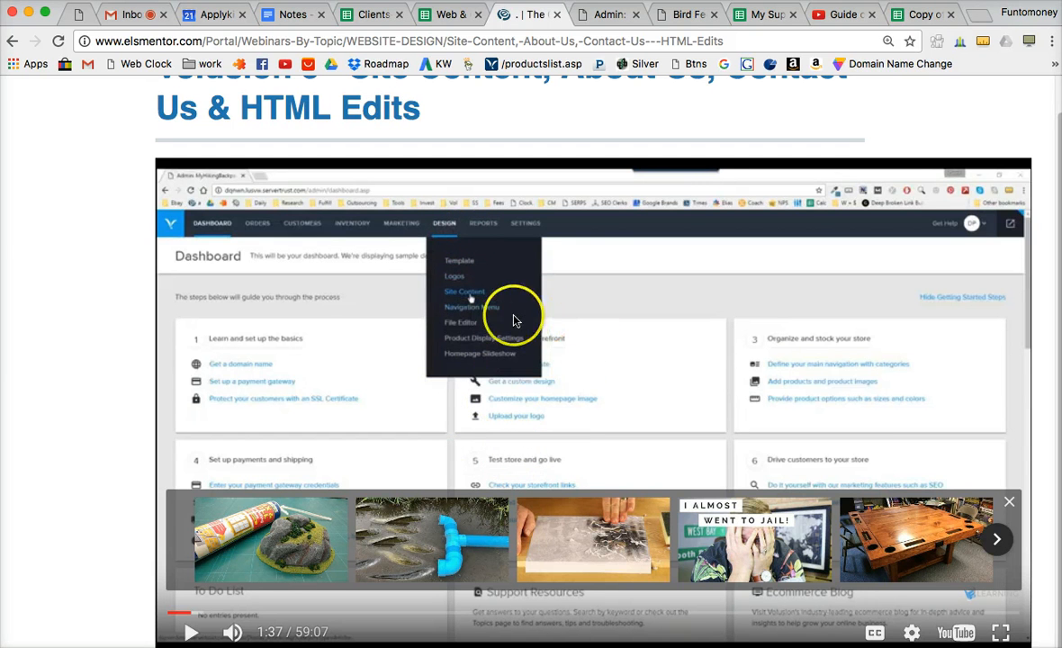
mouse_move(603, 336)
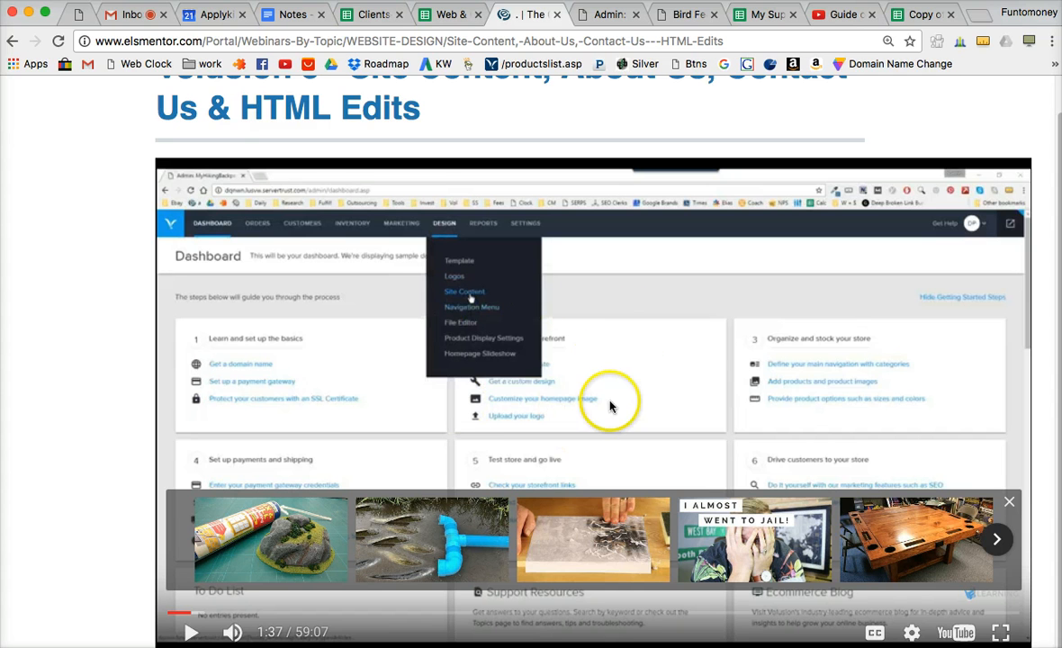
mouse_move(486, 322)
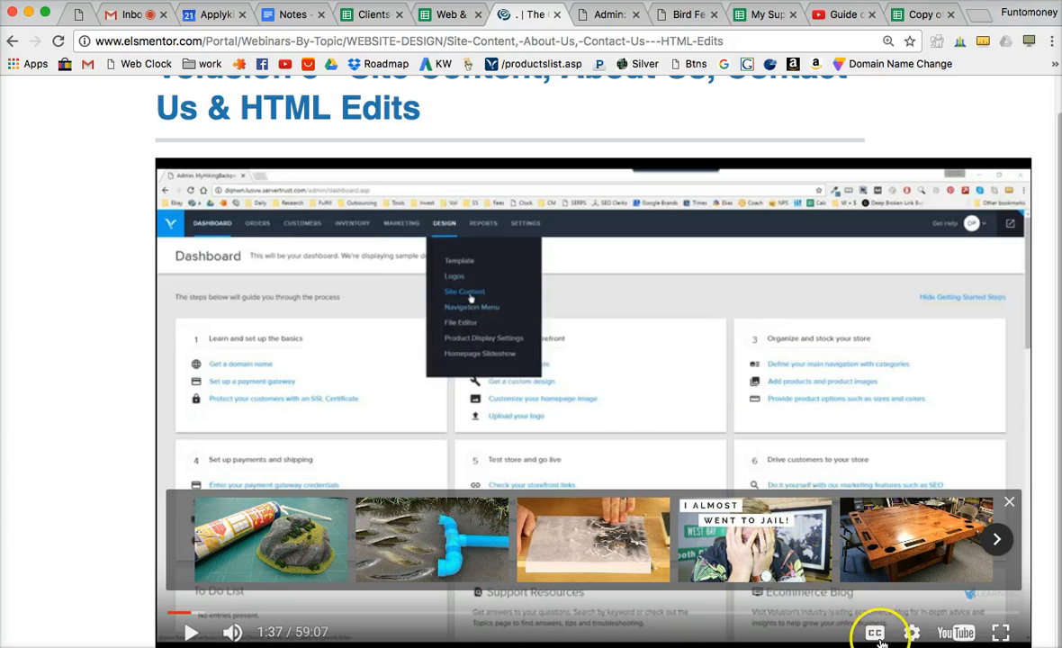
mouse_move(914, 614)
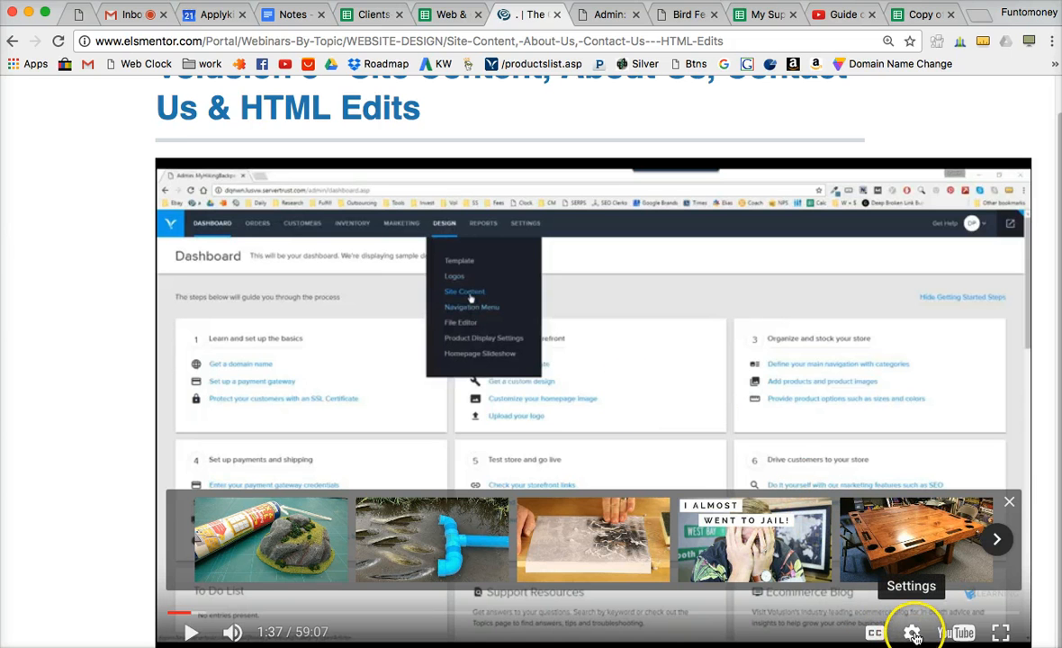
Slow the webinar video's playback speed to 0.75, then to 0.25
left_click(912, 634)
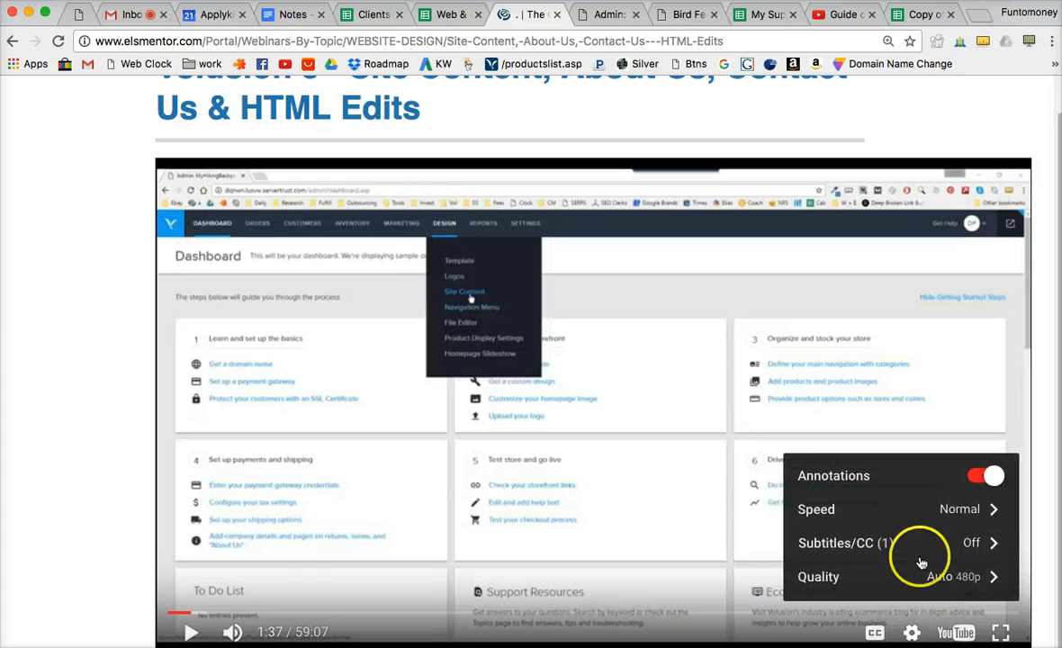
mouse_move(814, 513)
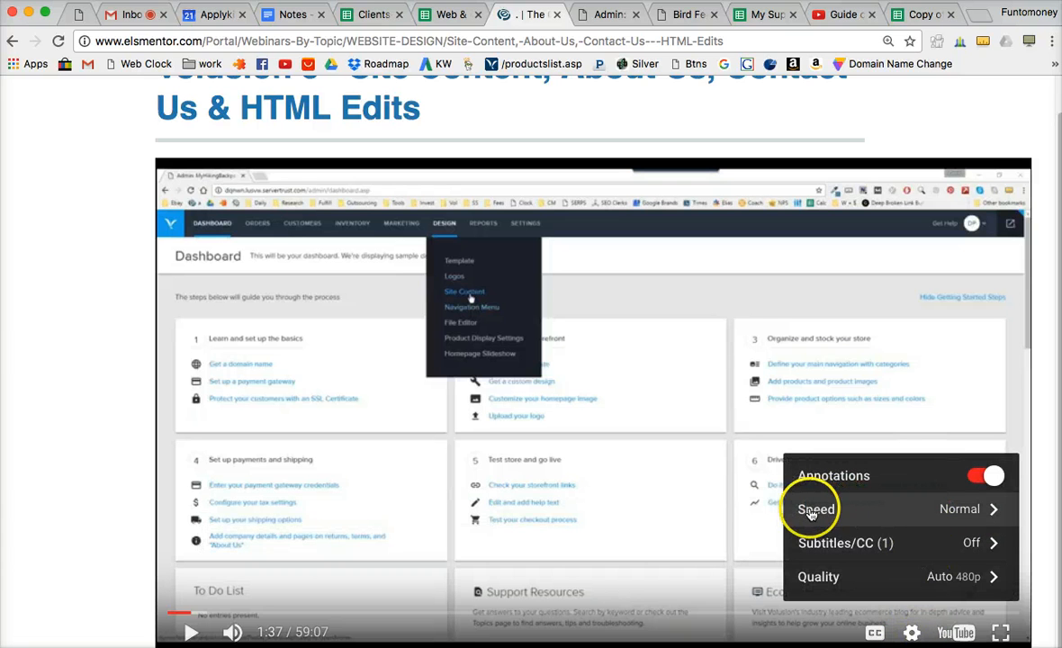
mouse_move(960, 516)
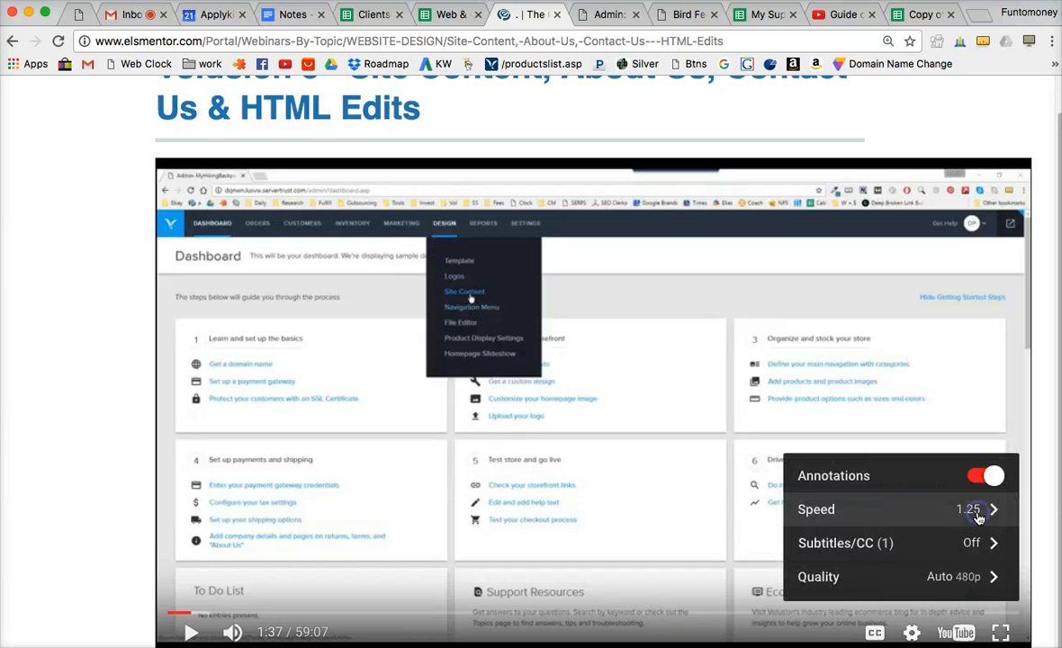
left_click(968, 511)
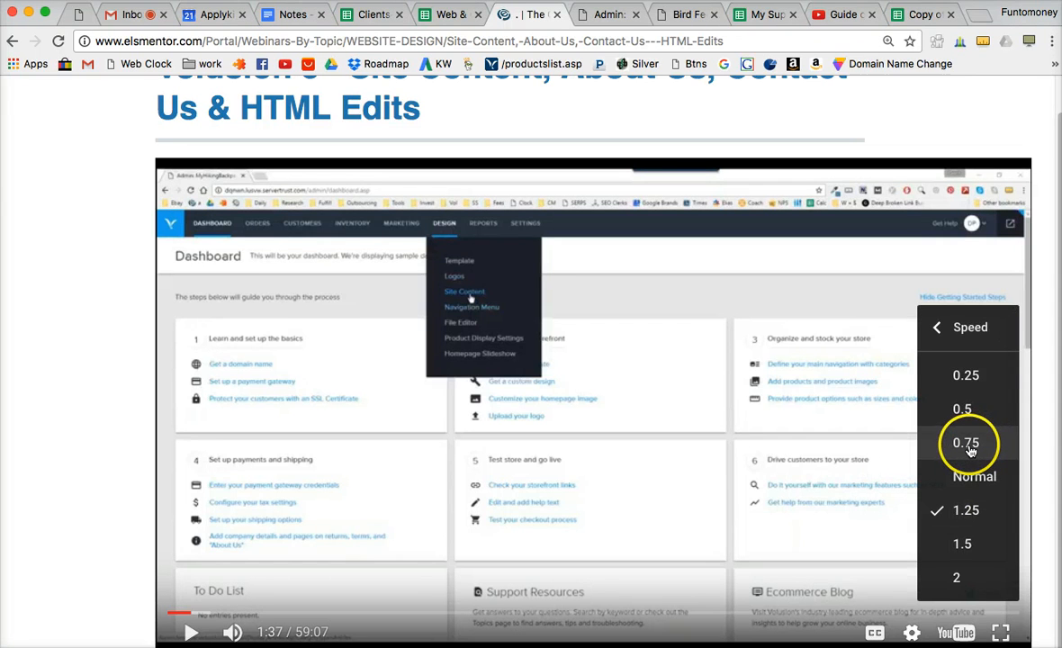
left_click(936, 327)
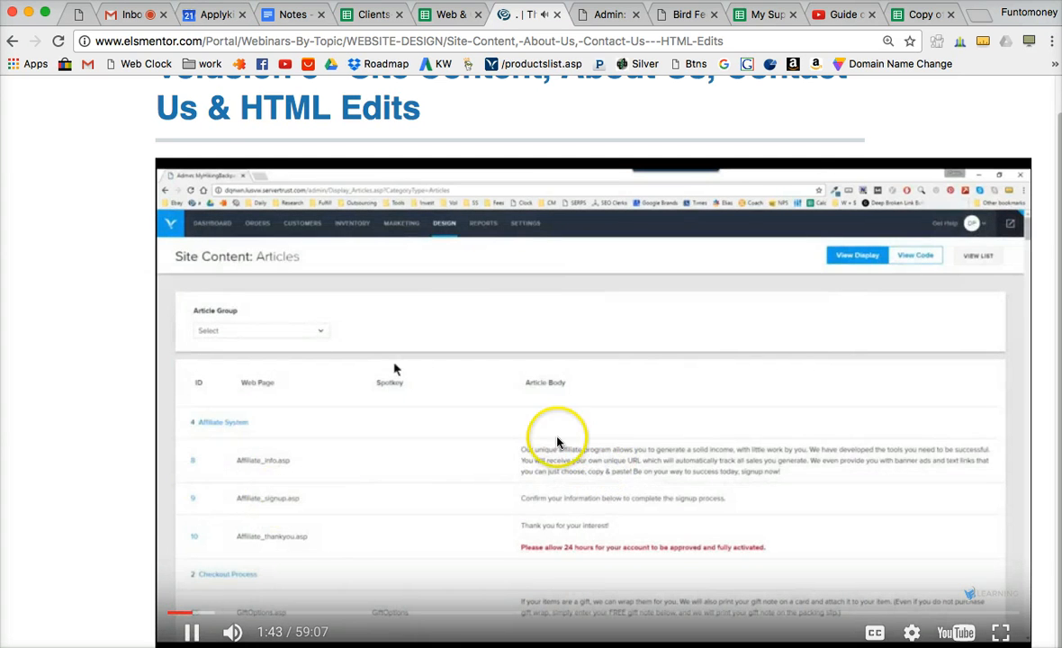
mouse_move(922, 621)
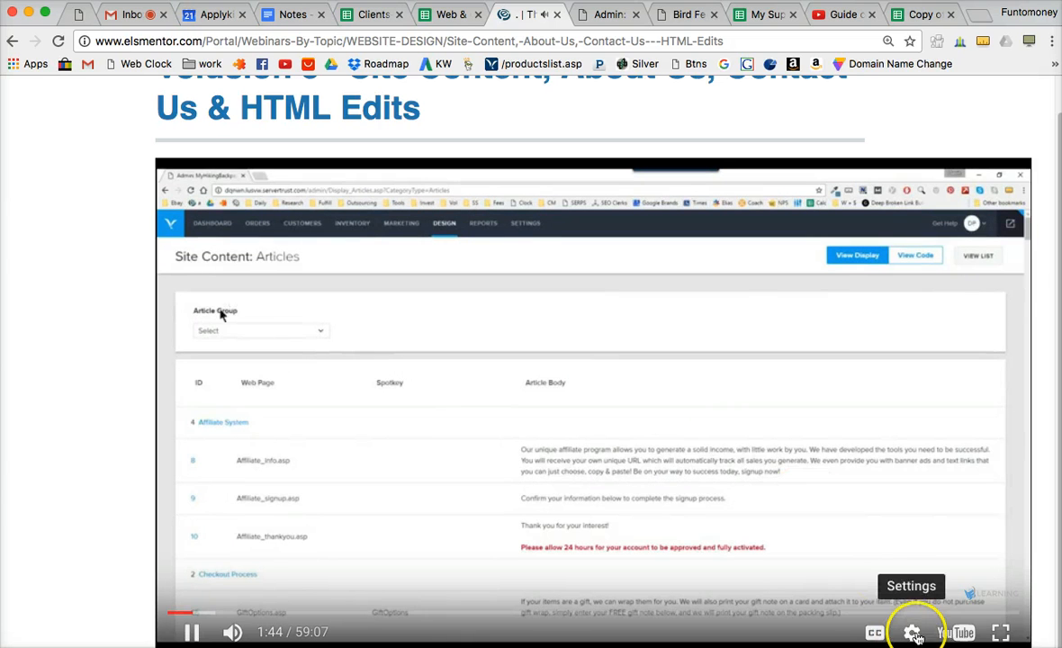
left_click(920, 632)
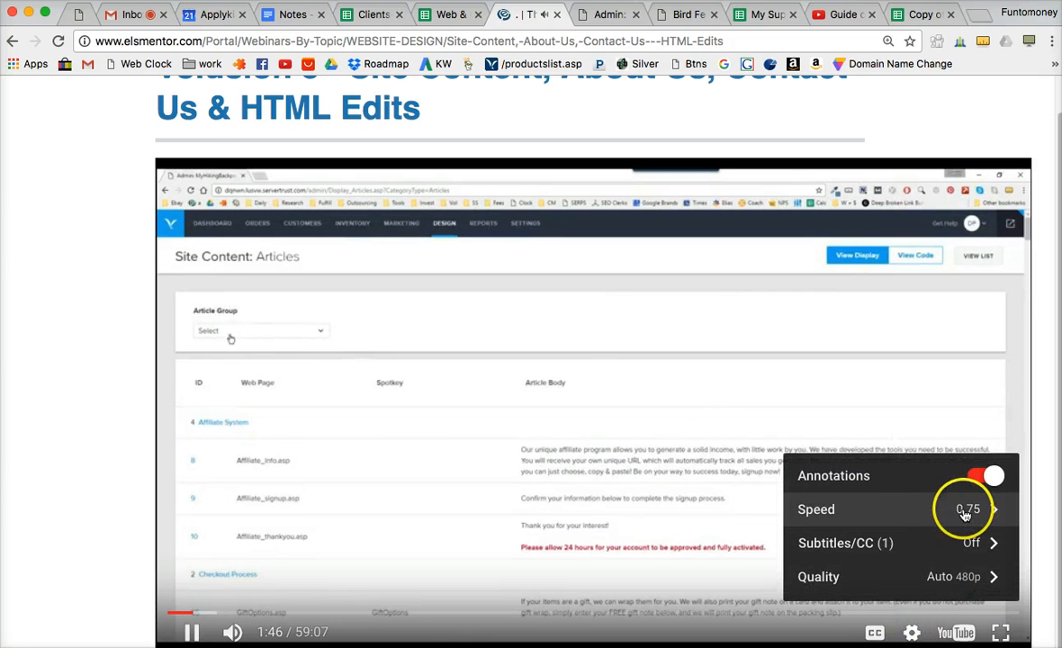
left_click(957, 509)
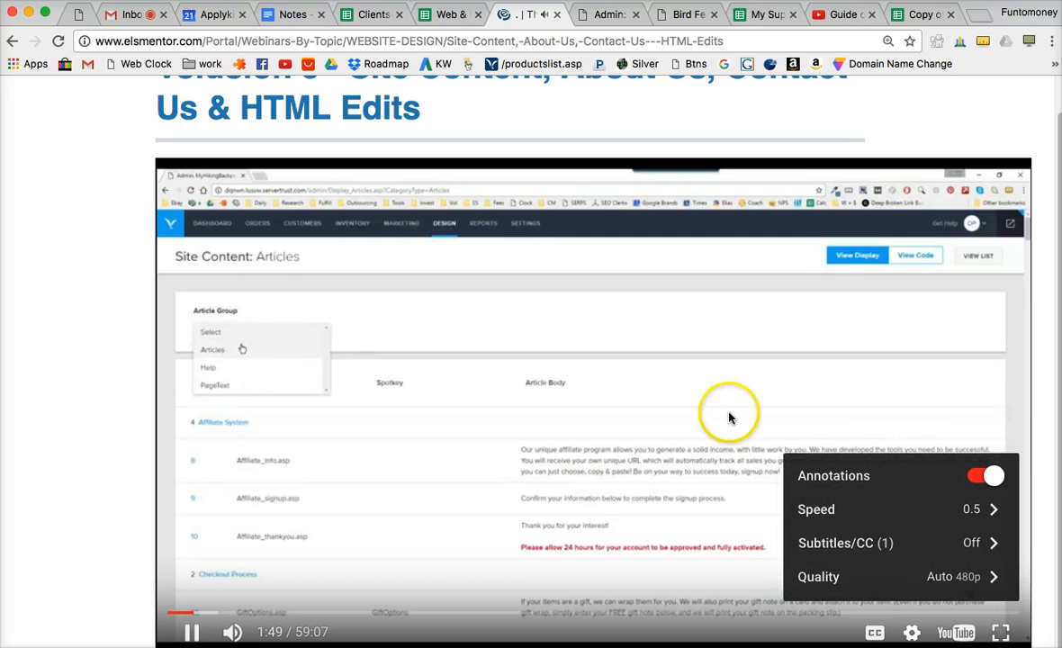
mouse_move(512, 409)
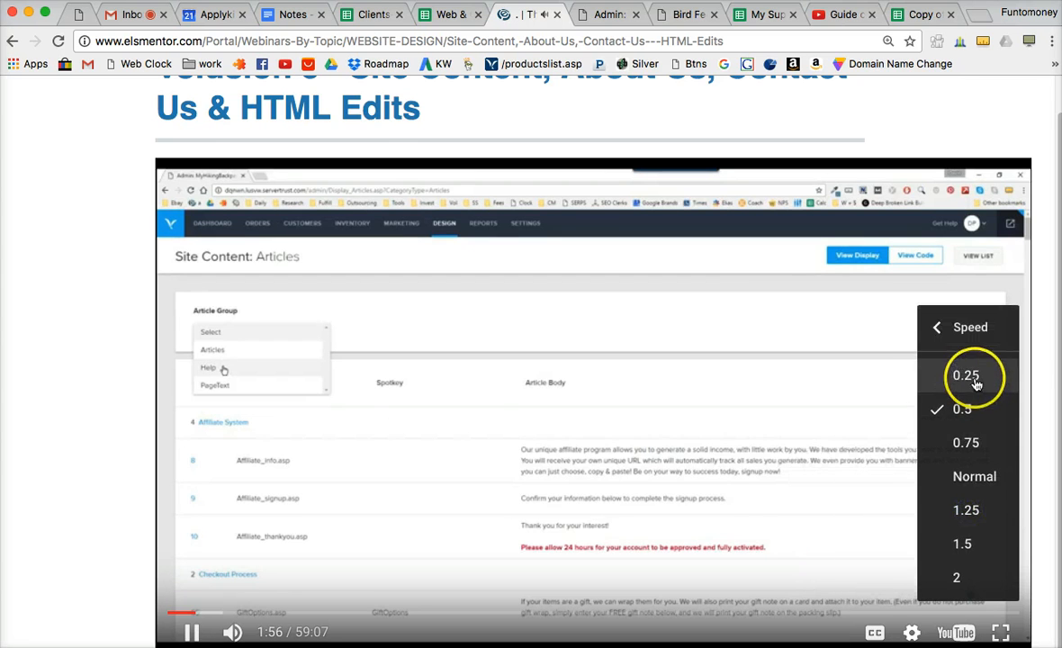
left_click(972, 377)
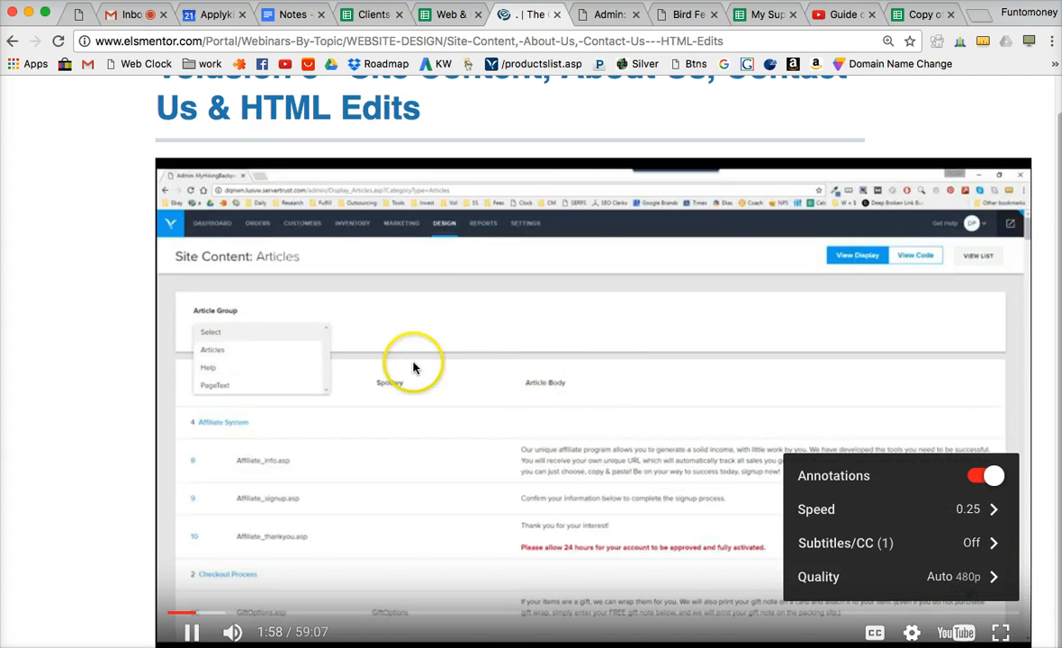
mouse_move(571, 261)
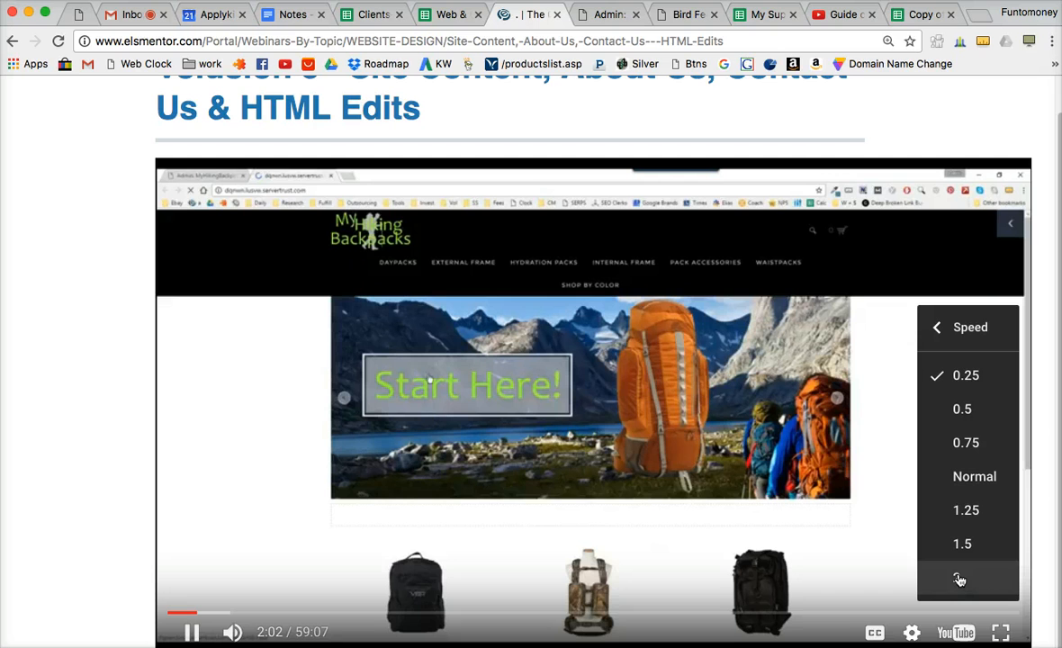
mouse_move(974, 509)
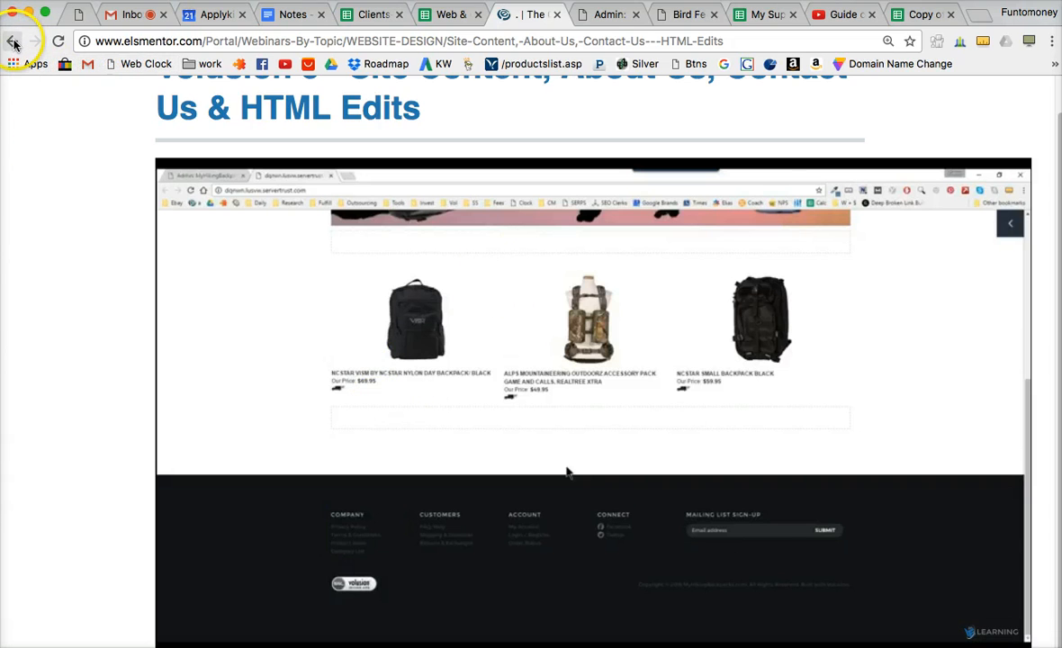
mouse_move(428, 589)
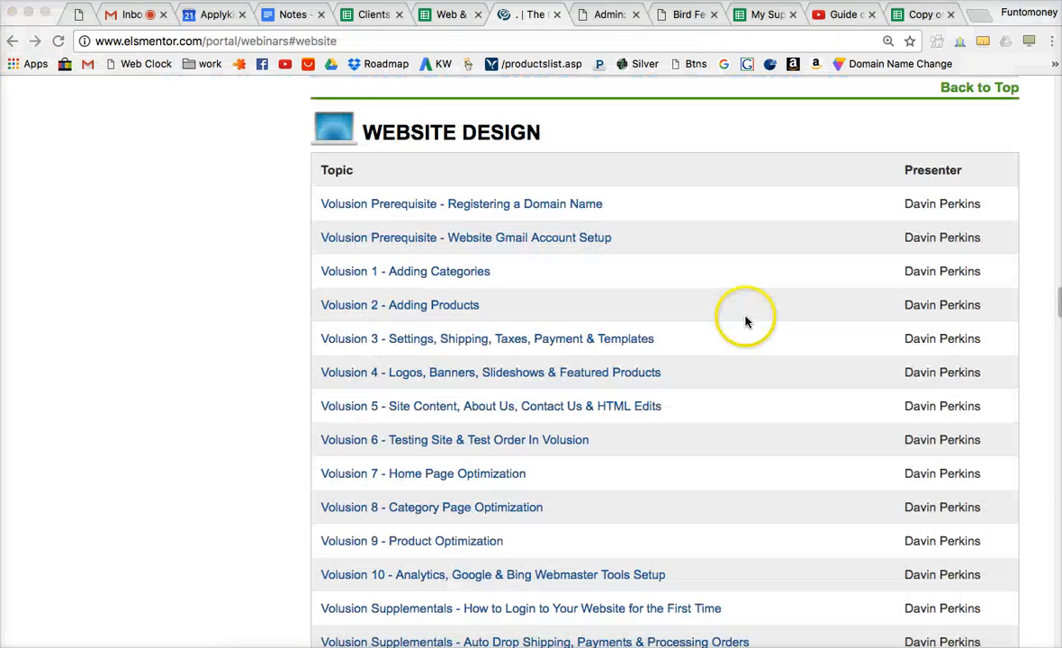
mouse_move(321, 250)
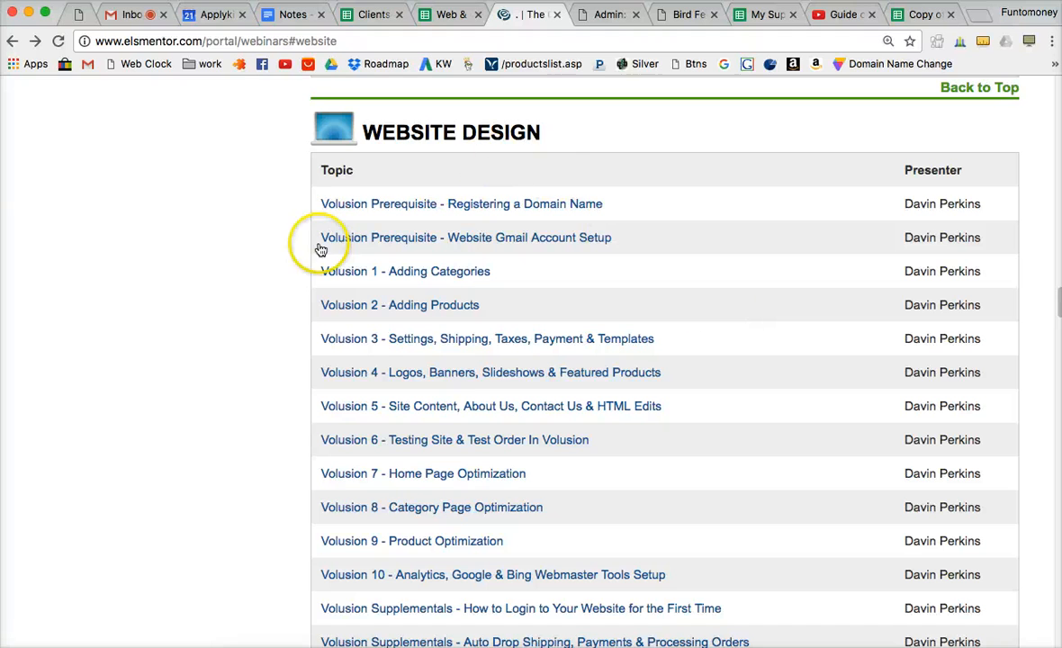
mouse_move(700, 456)
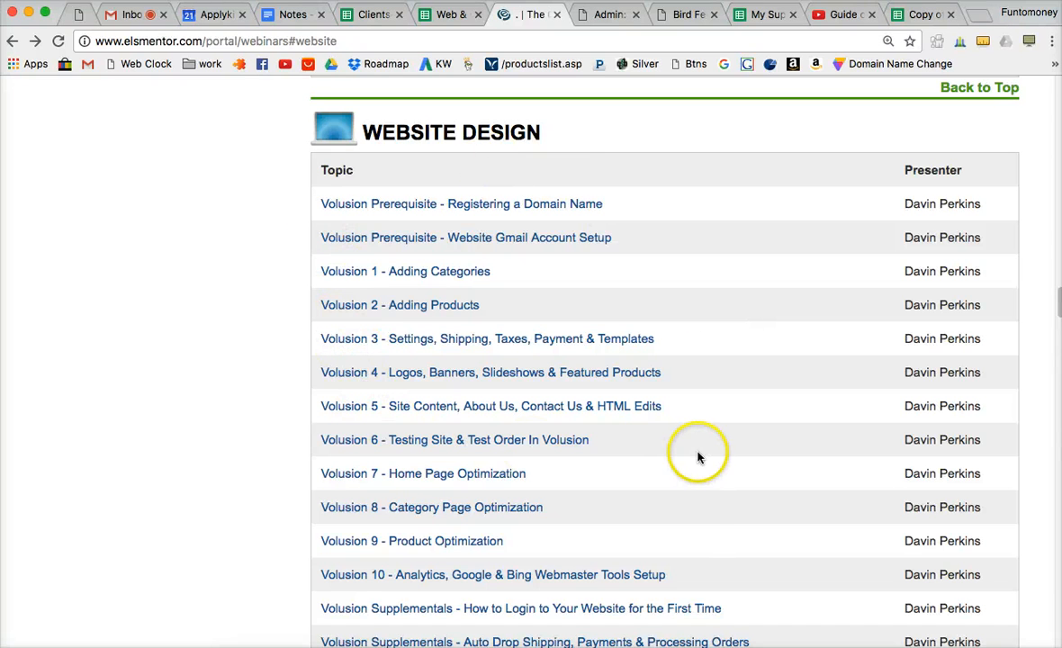
mouse_move(457, 414)
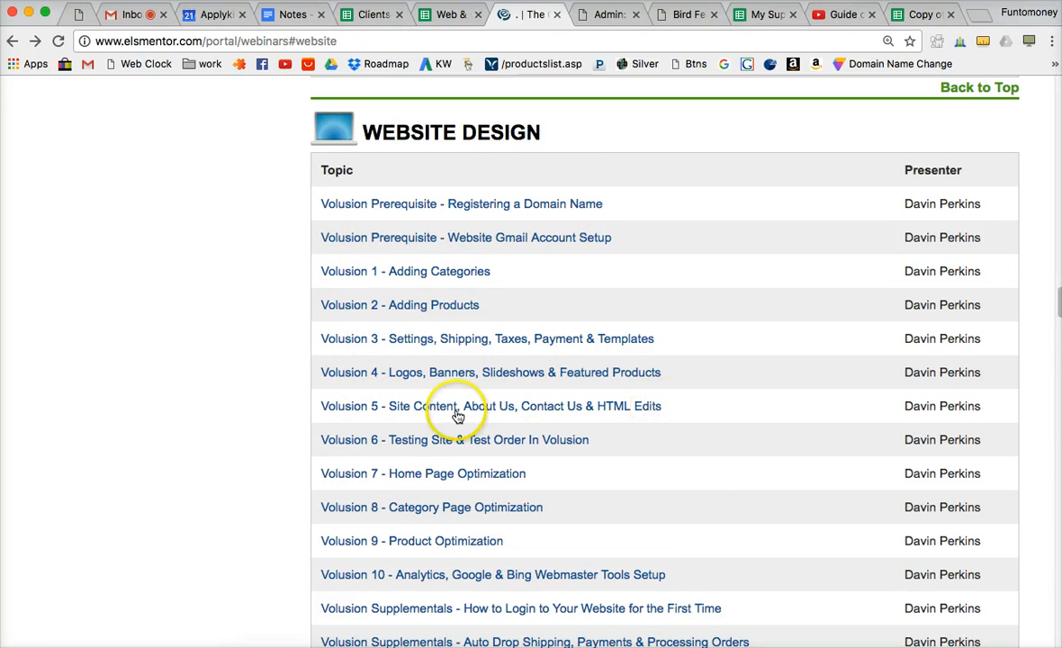
mouse_move(556, 421)
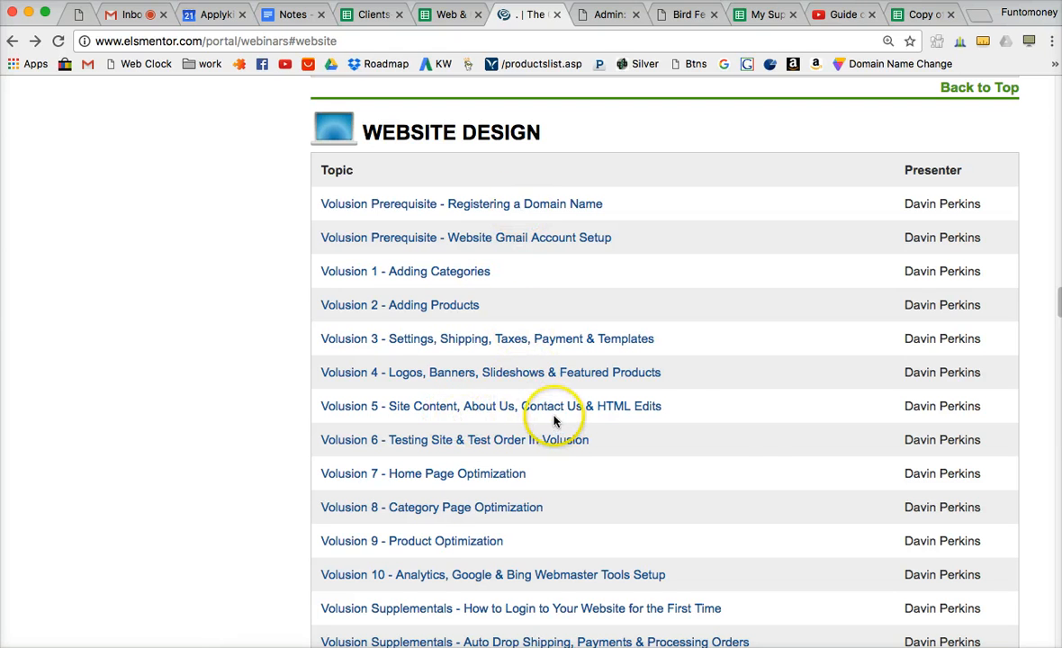
mouse_move(770, 446)
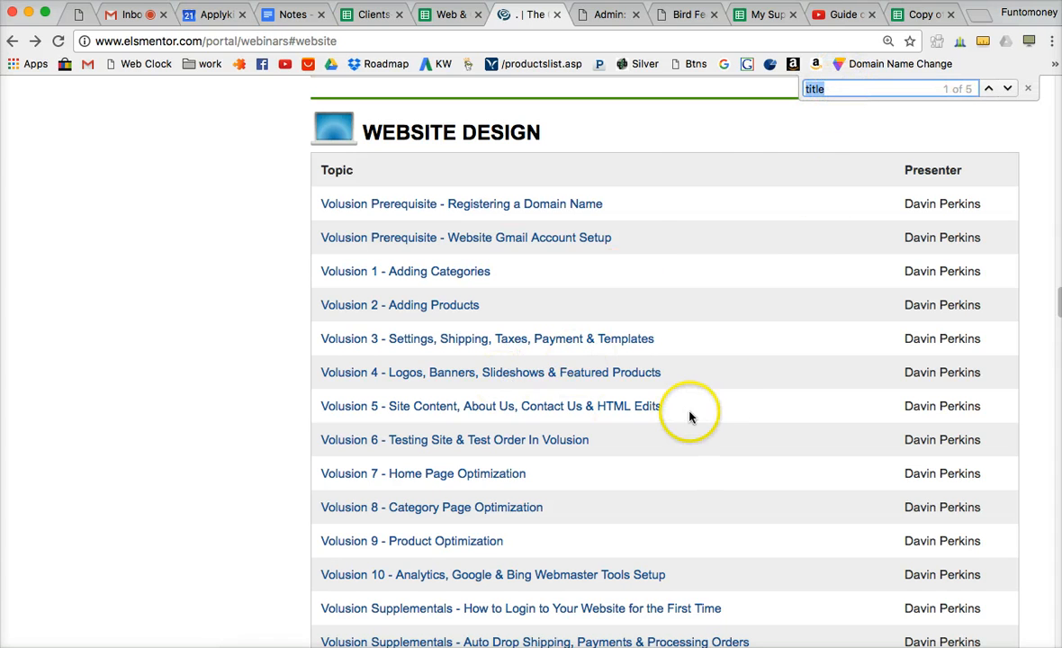
mouse_move(704, 411)
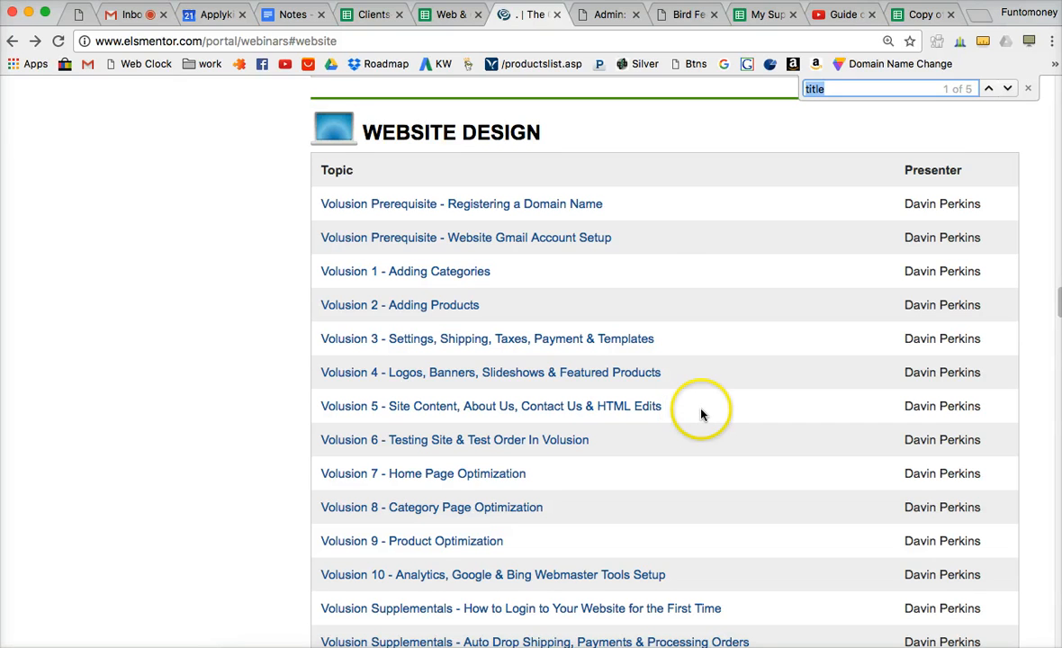
mouse_move(613, 259)
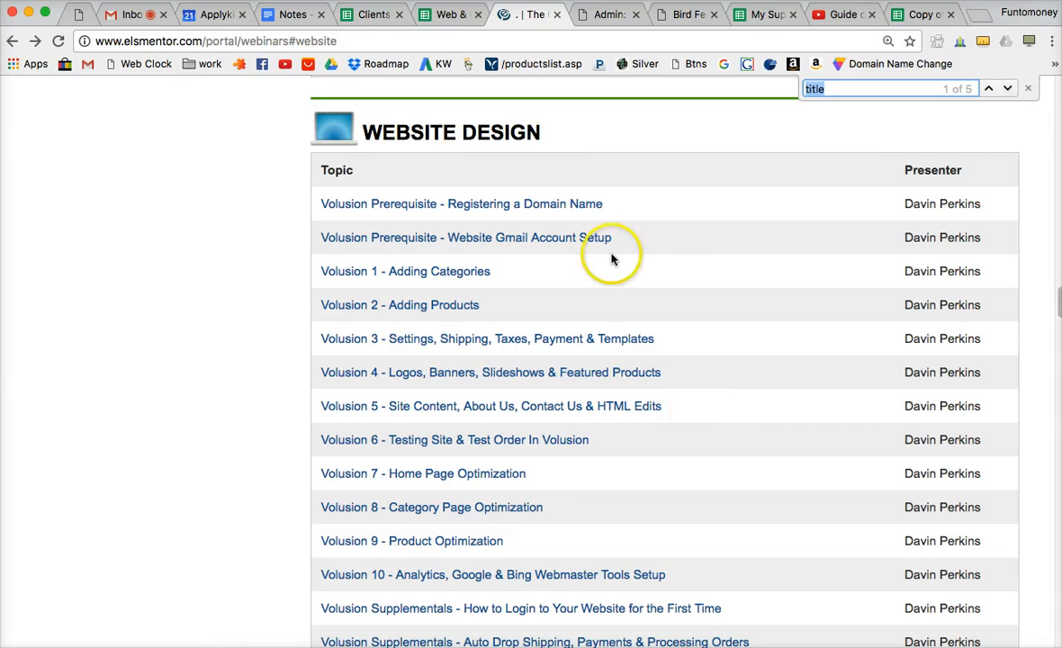
mouse_move(759, 404)
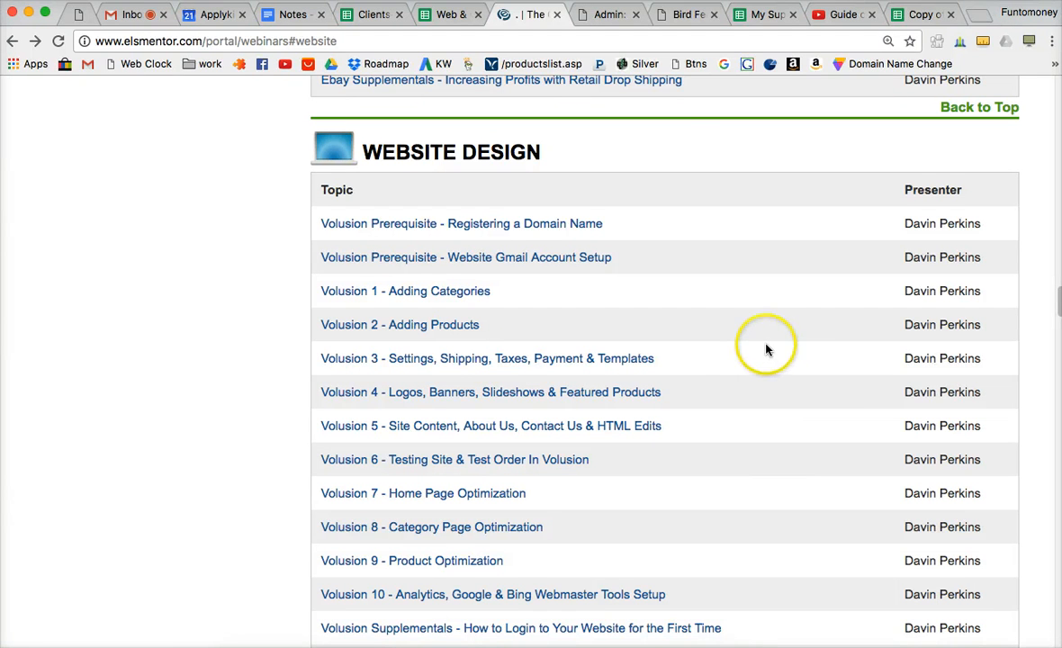
mouse_move(734, 436)
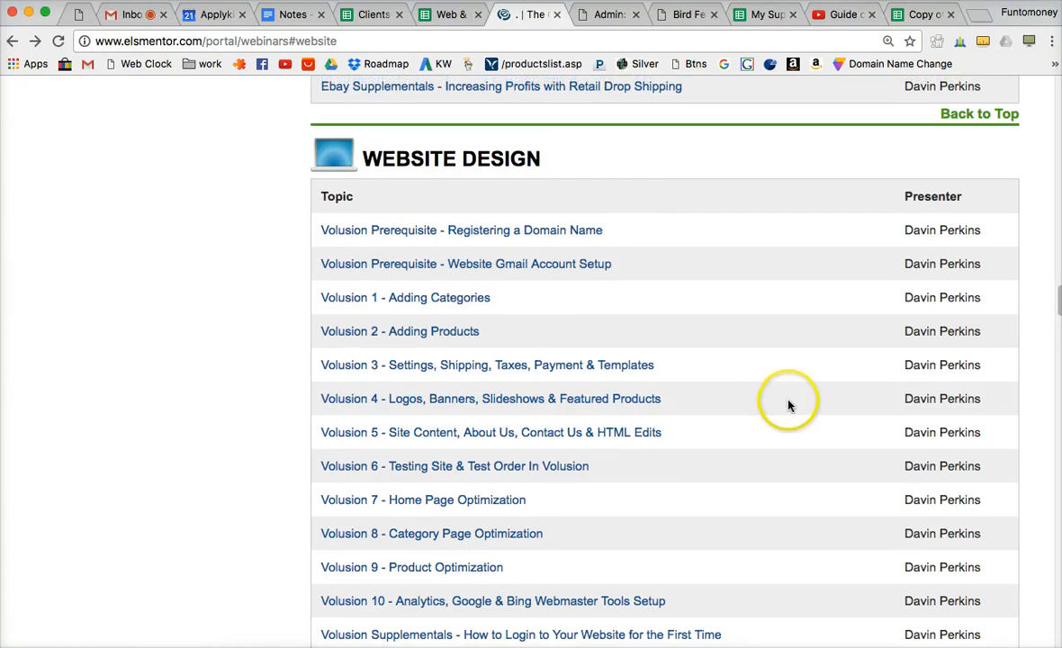
Use the Back to Top link to return to the Webinars By Topic heading
scroll("up", 3)
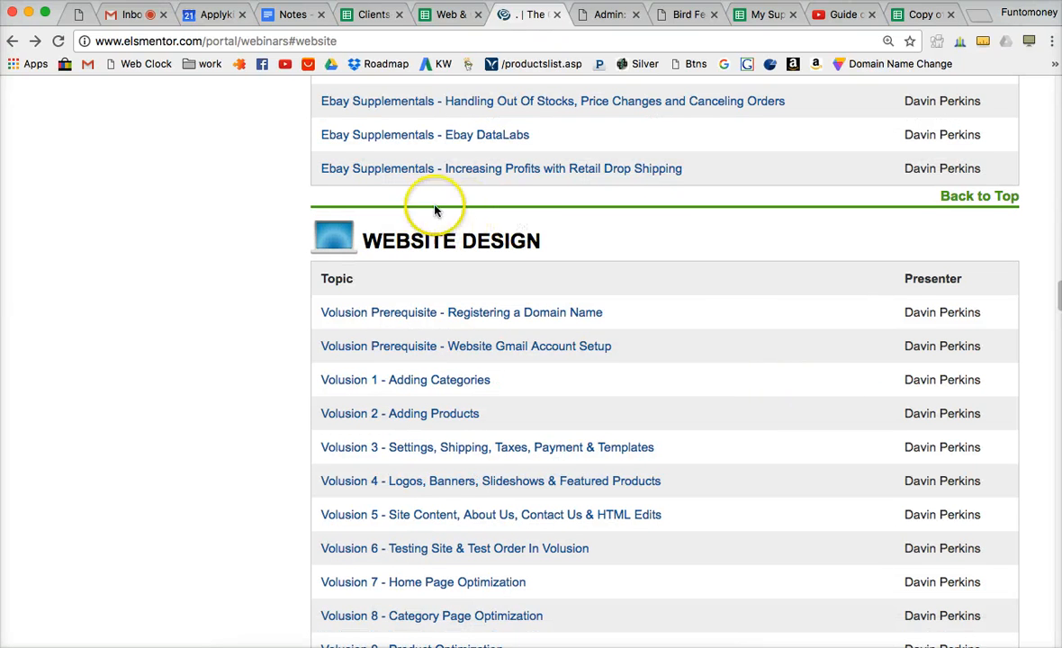
mouse_move(774, 210)
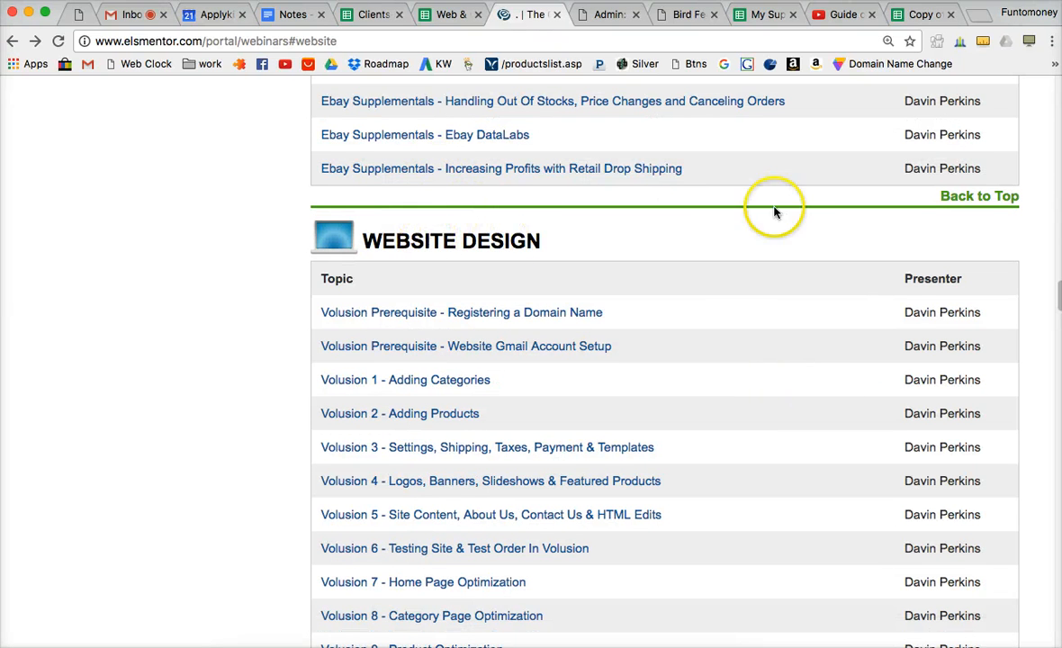
mouse_move(978, 204)
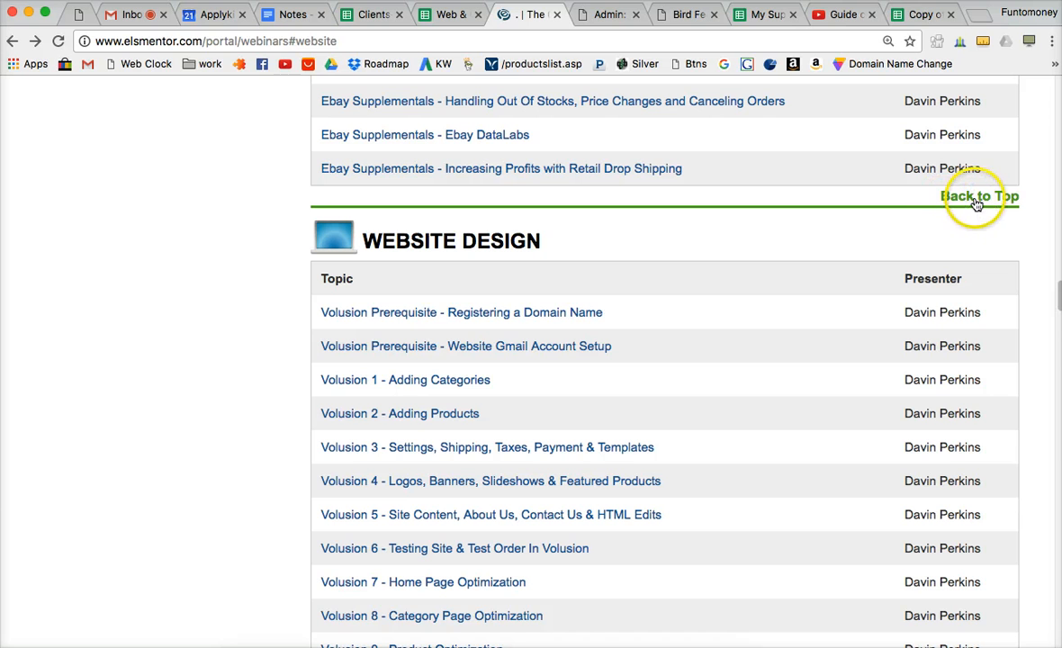
mouse_move(988, 202)
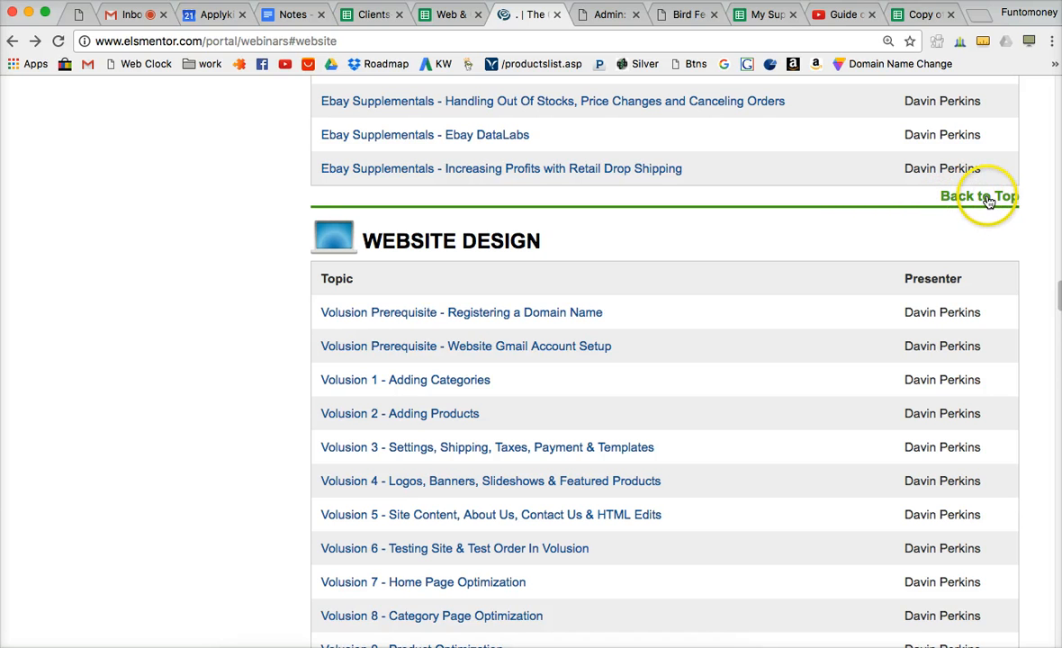
left_click(990, 197)
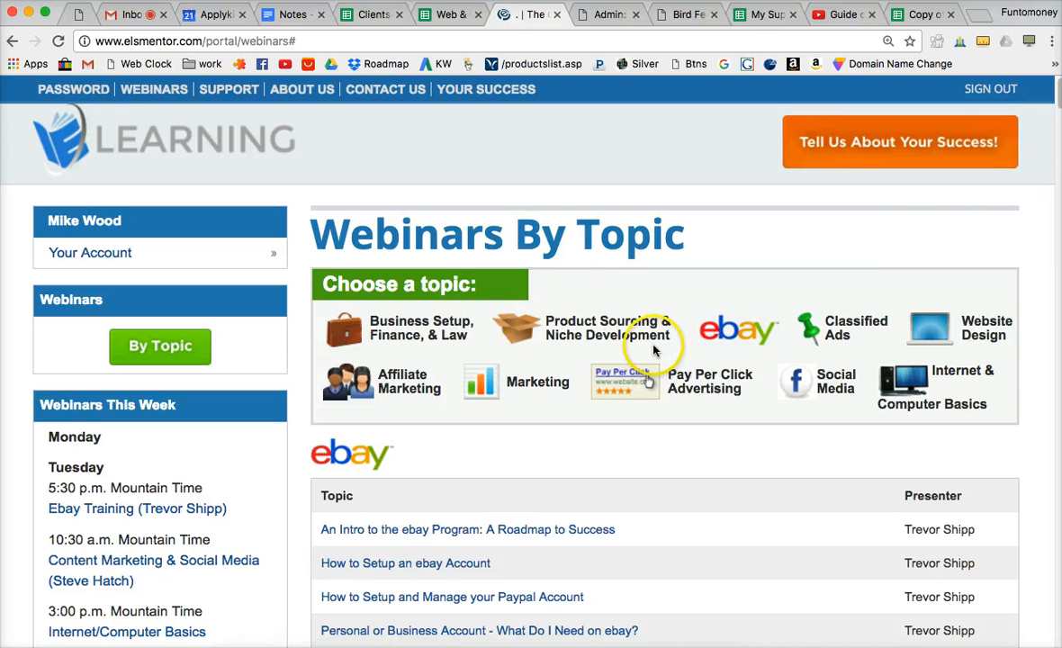
mouse_move(951, 331)
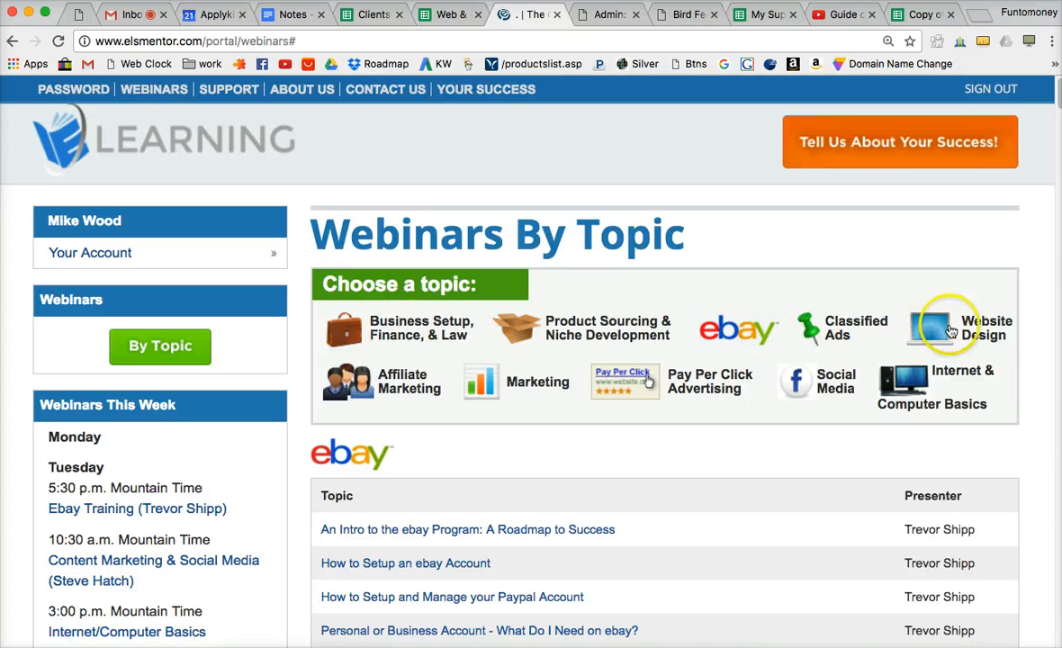
mouse_move(909, 399)
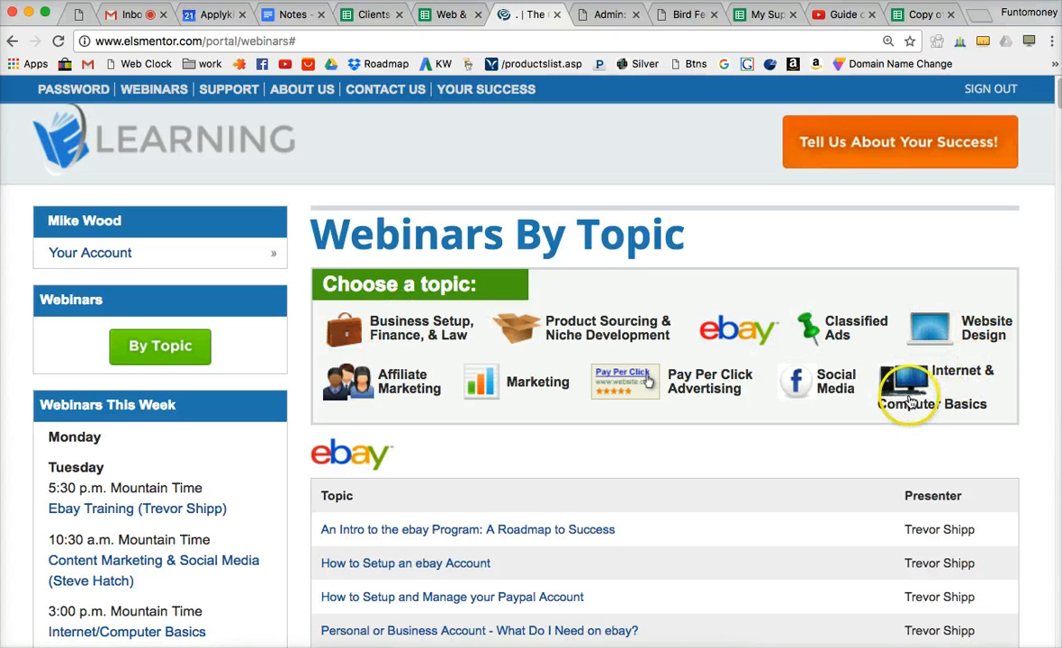
mouse_move(908, 387)
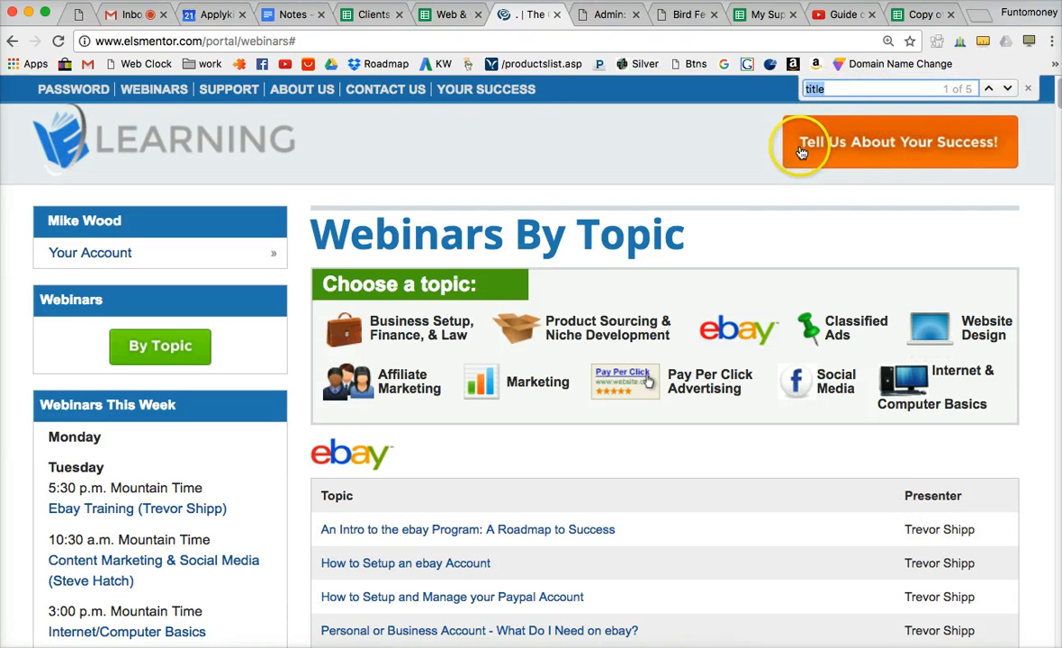
mouse_move(706, 462)
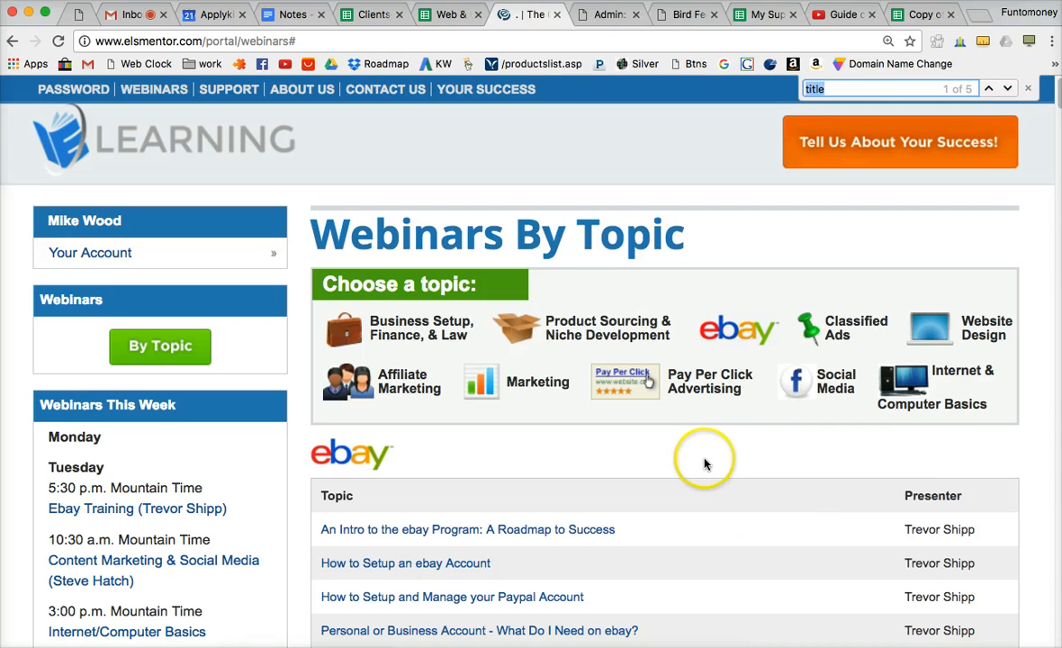
mouse_move(558, 533)
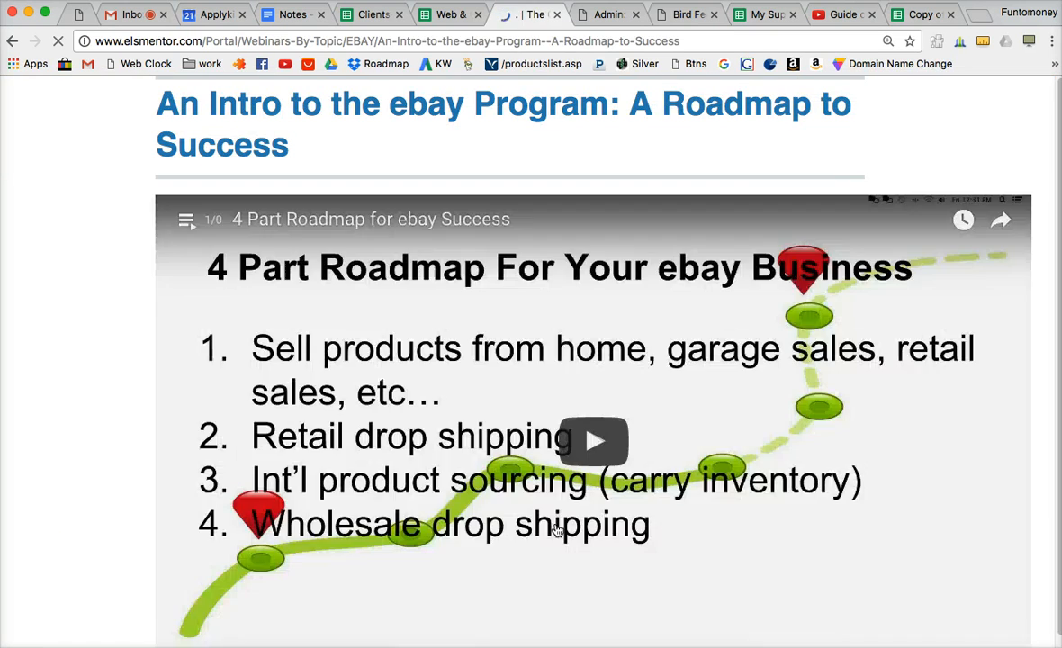
Play the eBay Roadmap video, scrub ahead, show Speed options, and pause at 1:28
left_click(595, 442)
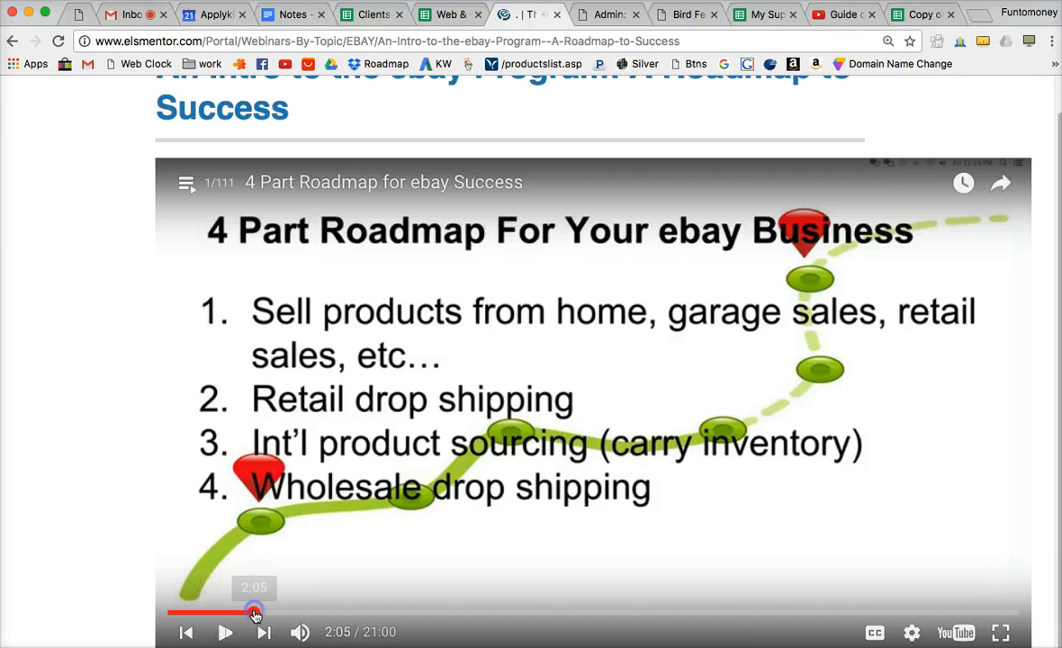
left_click_drag(255, 613, 655, 613)
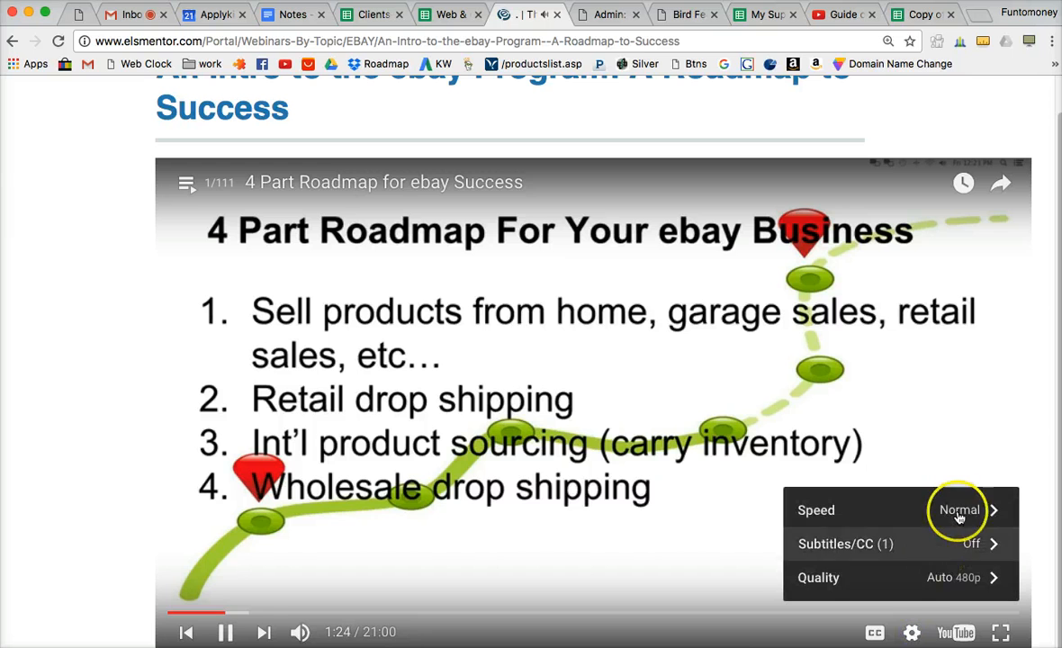
left_click(962, 510)
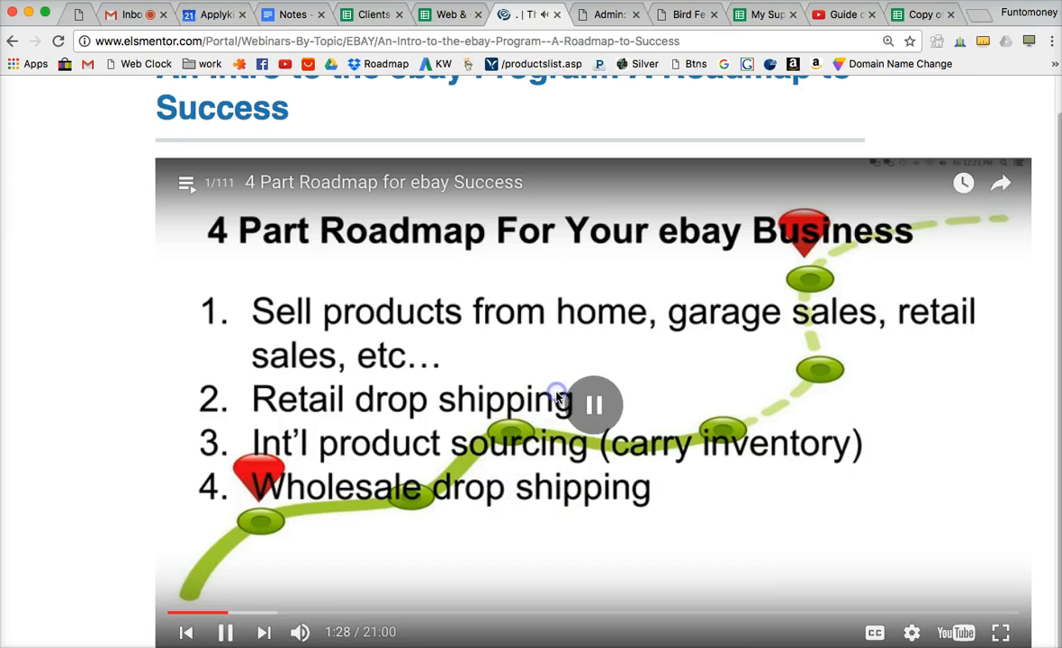
left_click(595, 405)
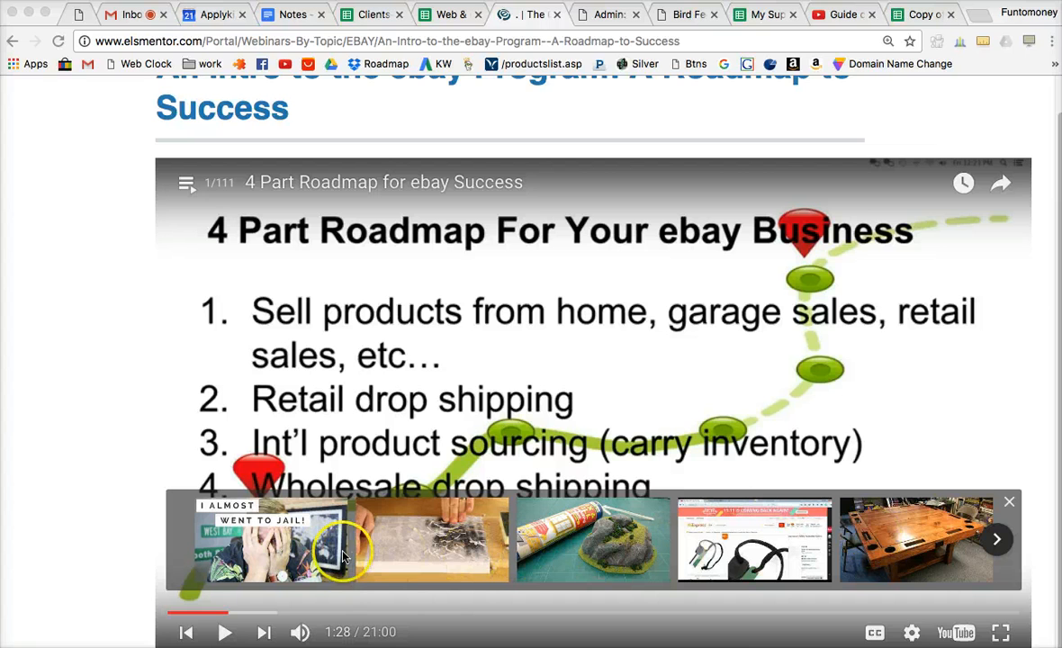
mouse_move(556, 273)
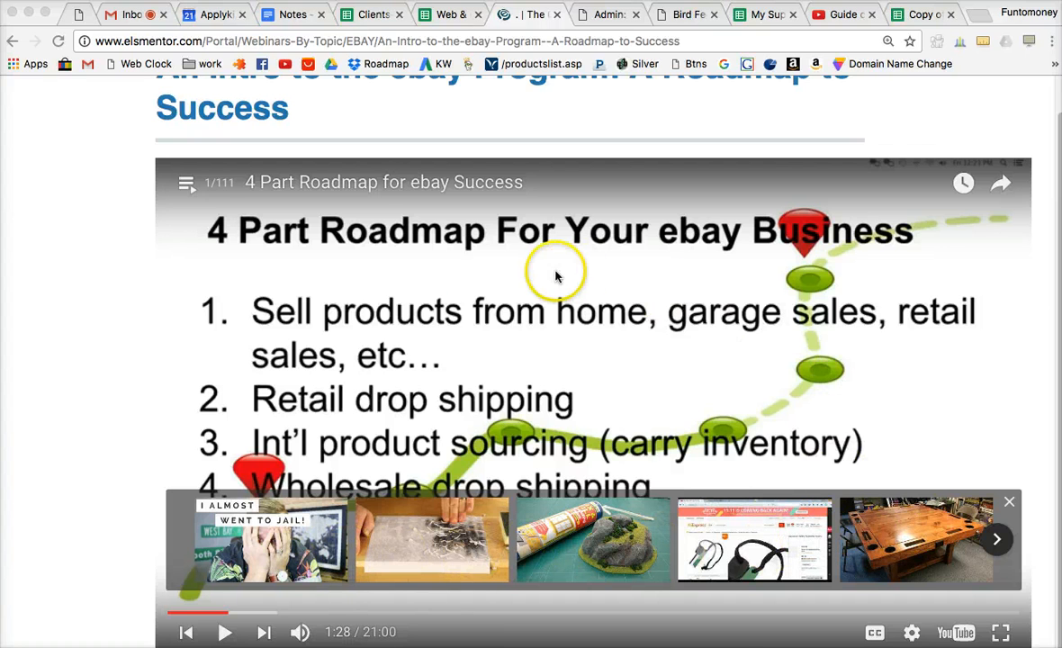
mouse_move(288, 375)
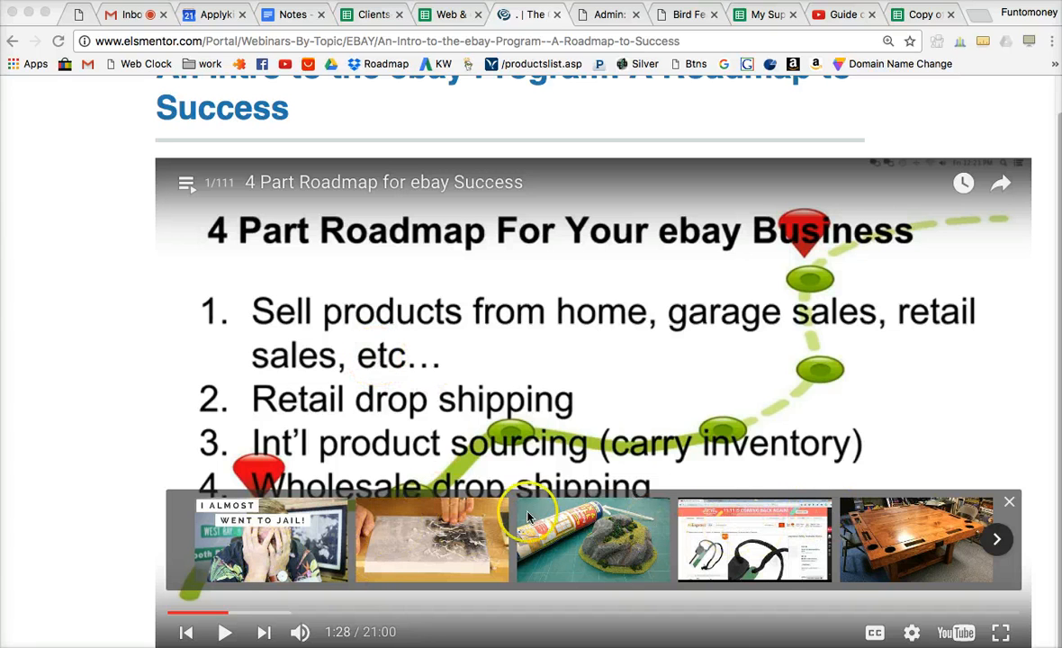
mouse_move(792, 349)
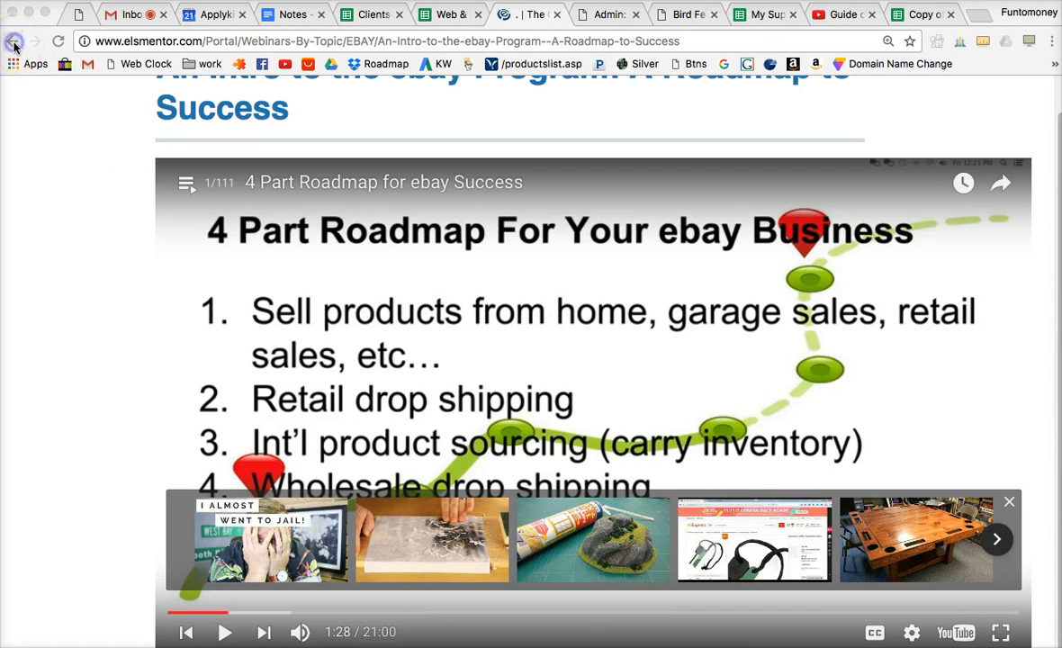
Go back to the Webinars By Topic page with the browser Back button
left_click(14, 41)
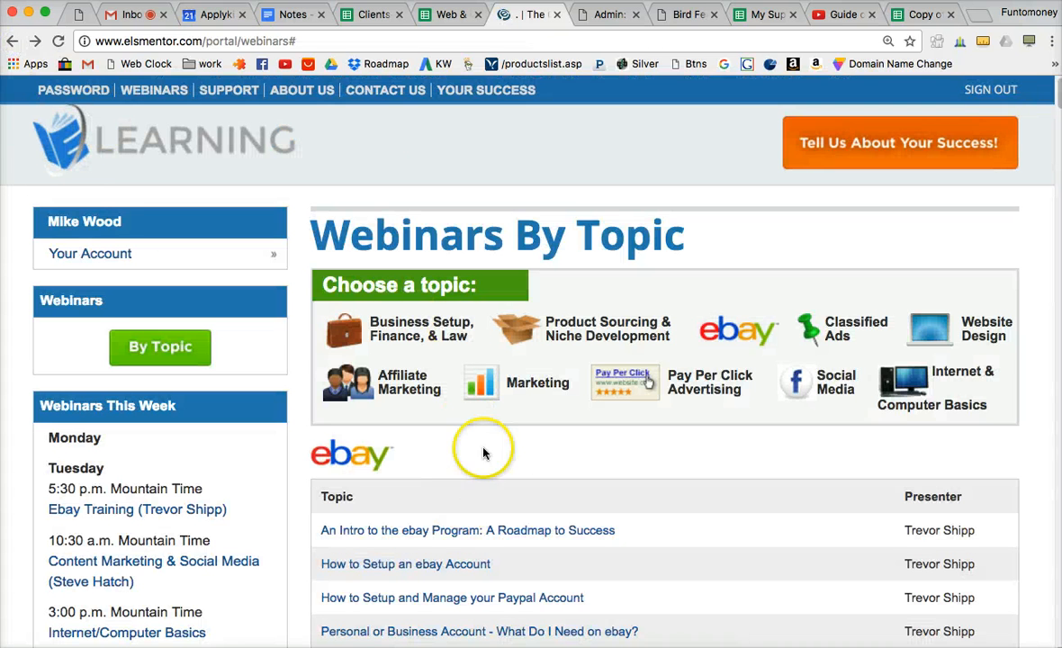
mouse_move(461, 567)
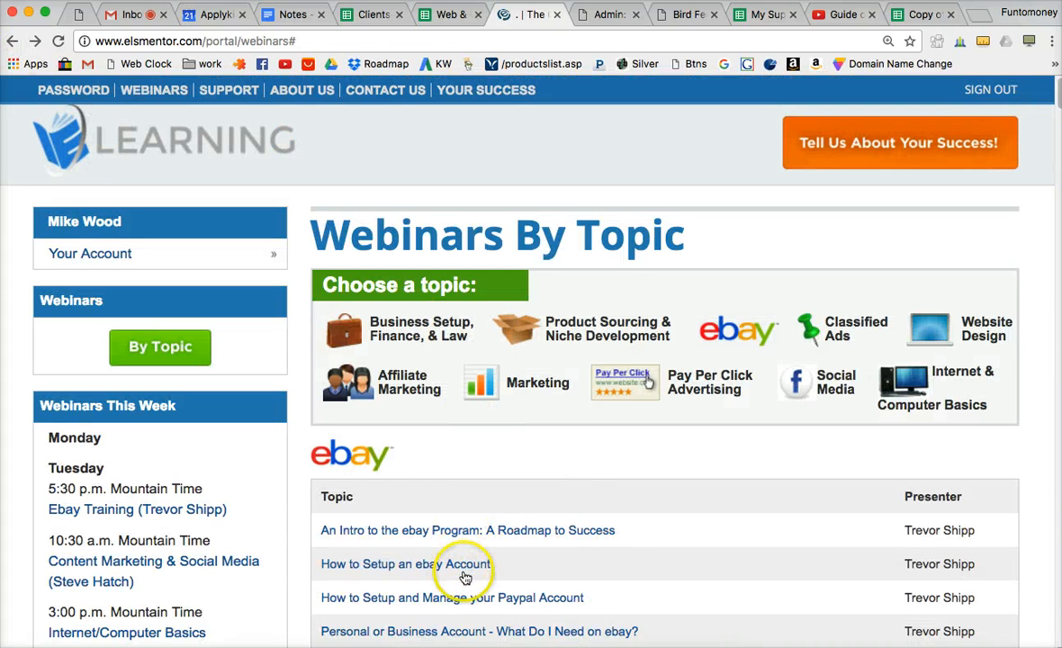
mouse_move(730, 522)
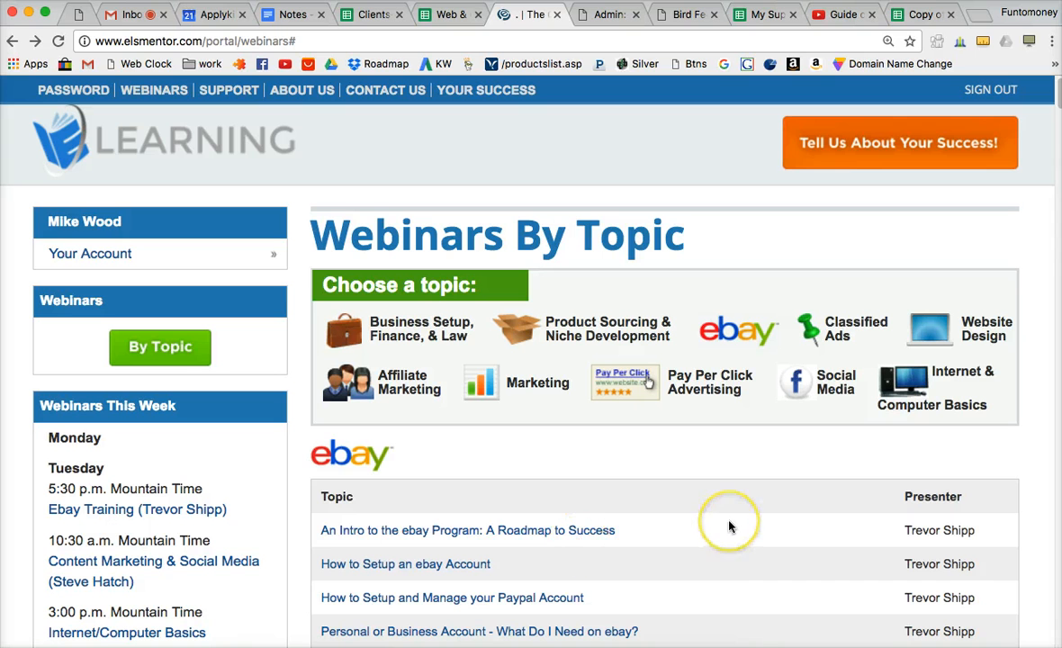
mouse_move(730, 525)
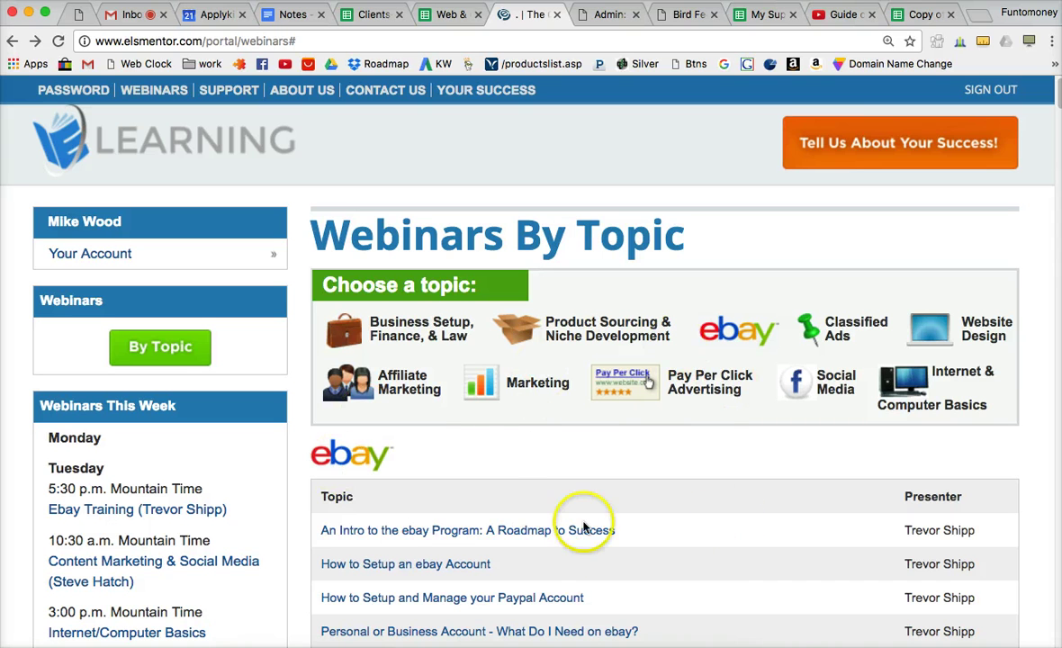
mouse_move(649, 518)
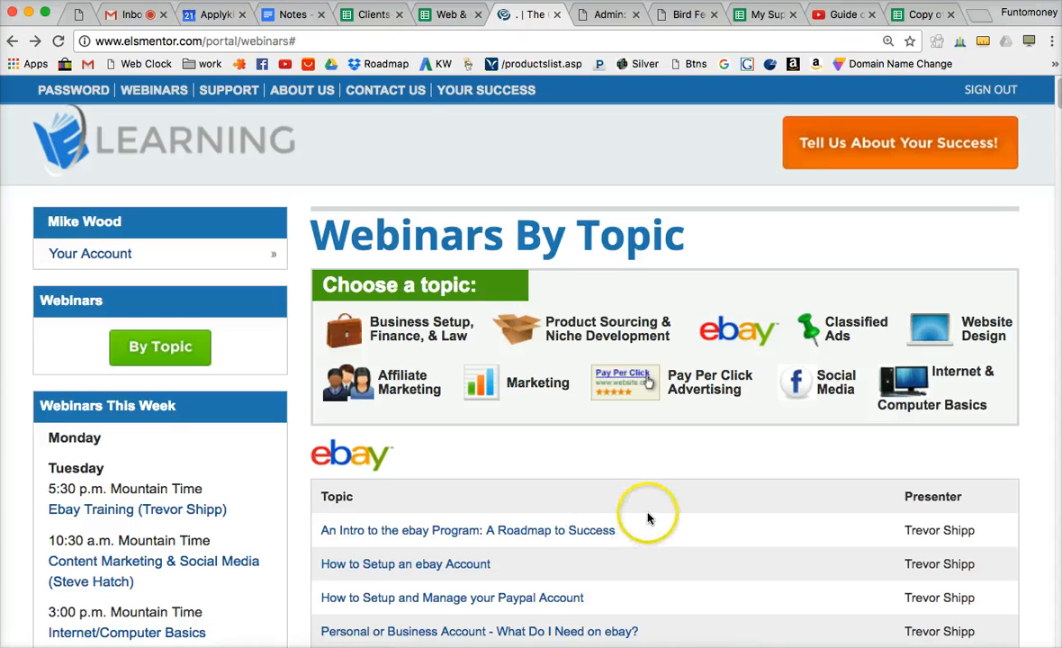